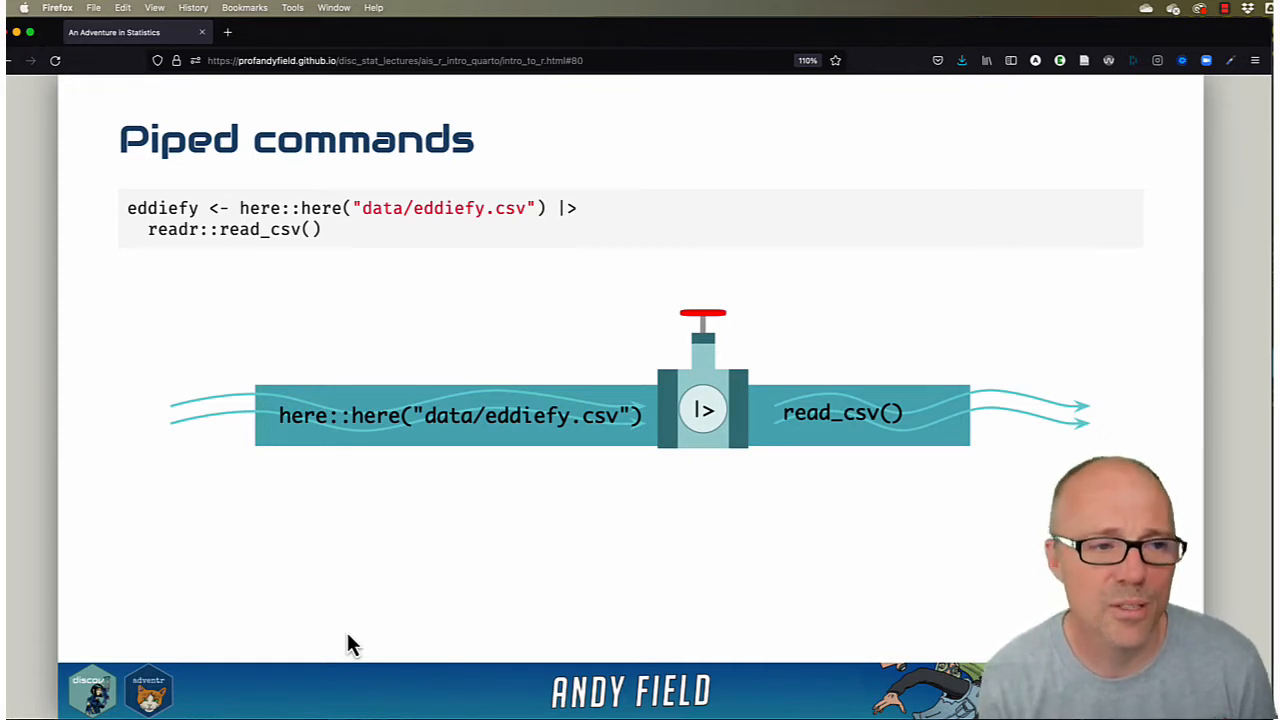
mouse_move(10, 338)
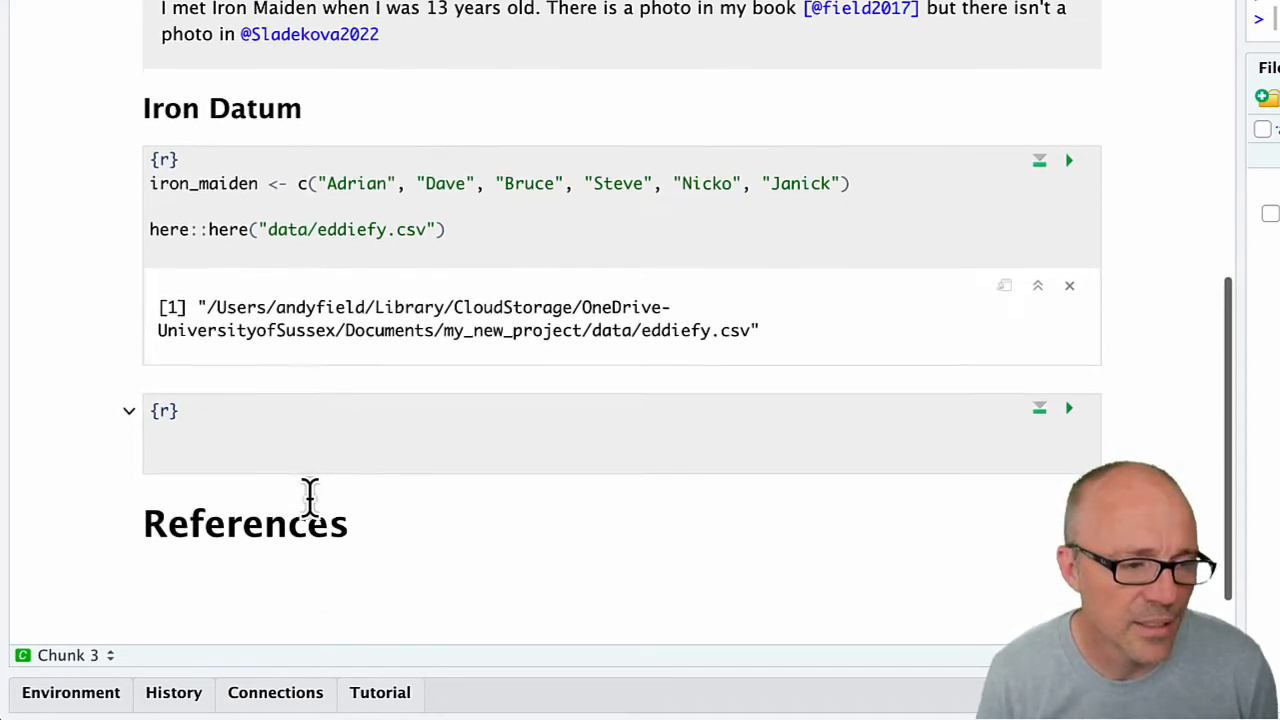
Step: Begin eddiefy <- here::here("data/eddiefy.csv") in the new chunk, removing the old here::here line above
scroll("down", 3)
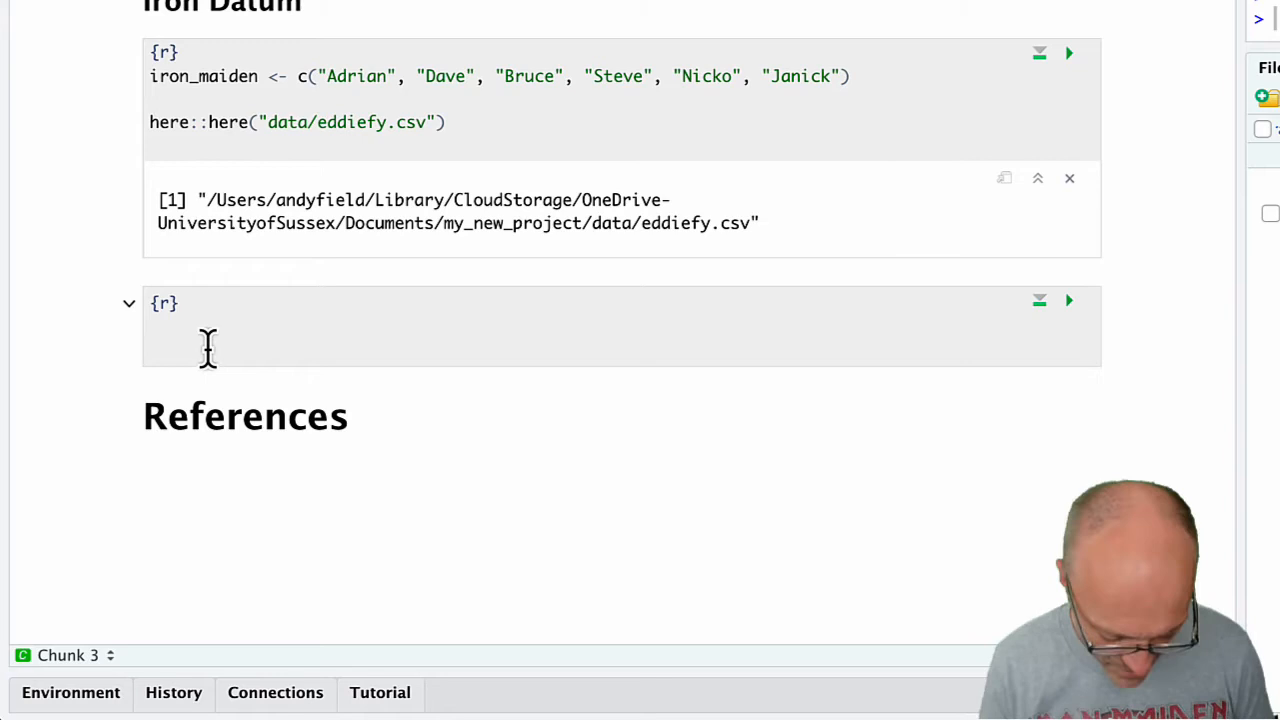
type("eddiefy")
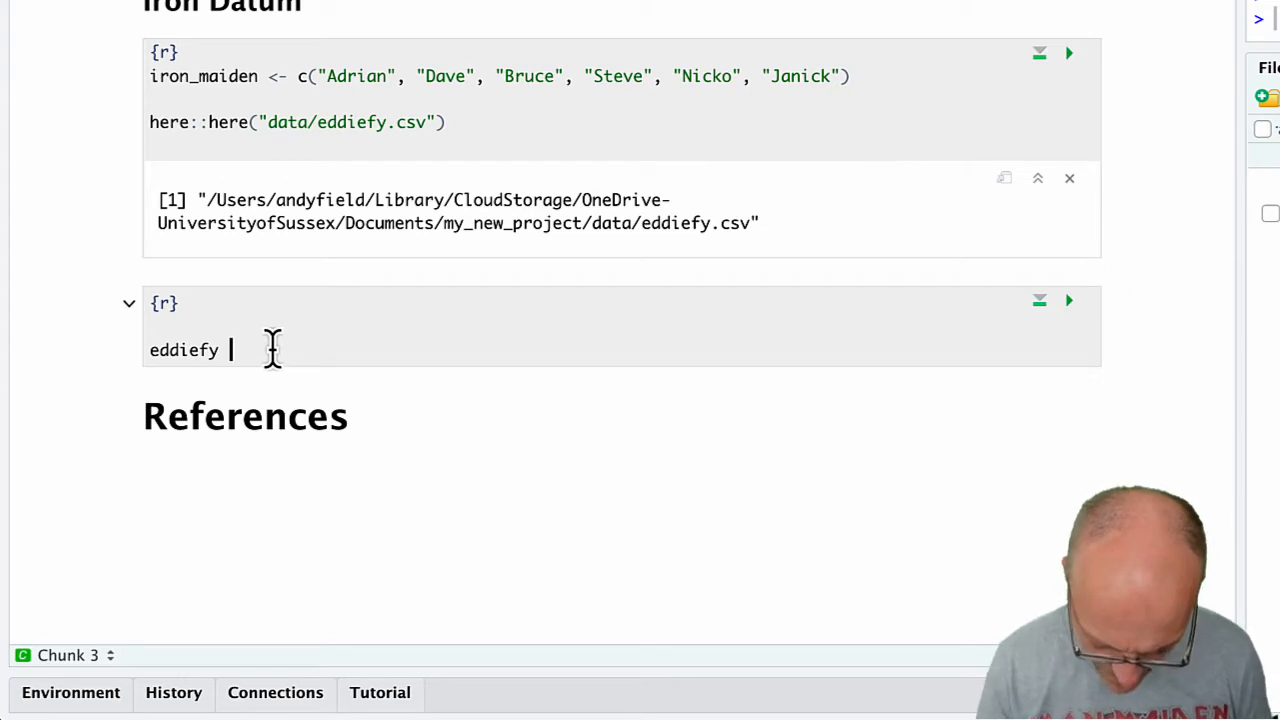
type("<-")
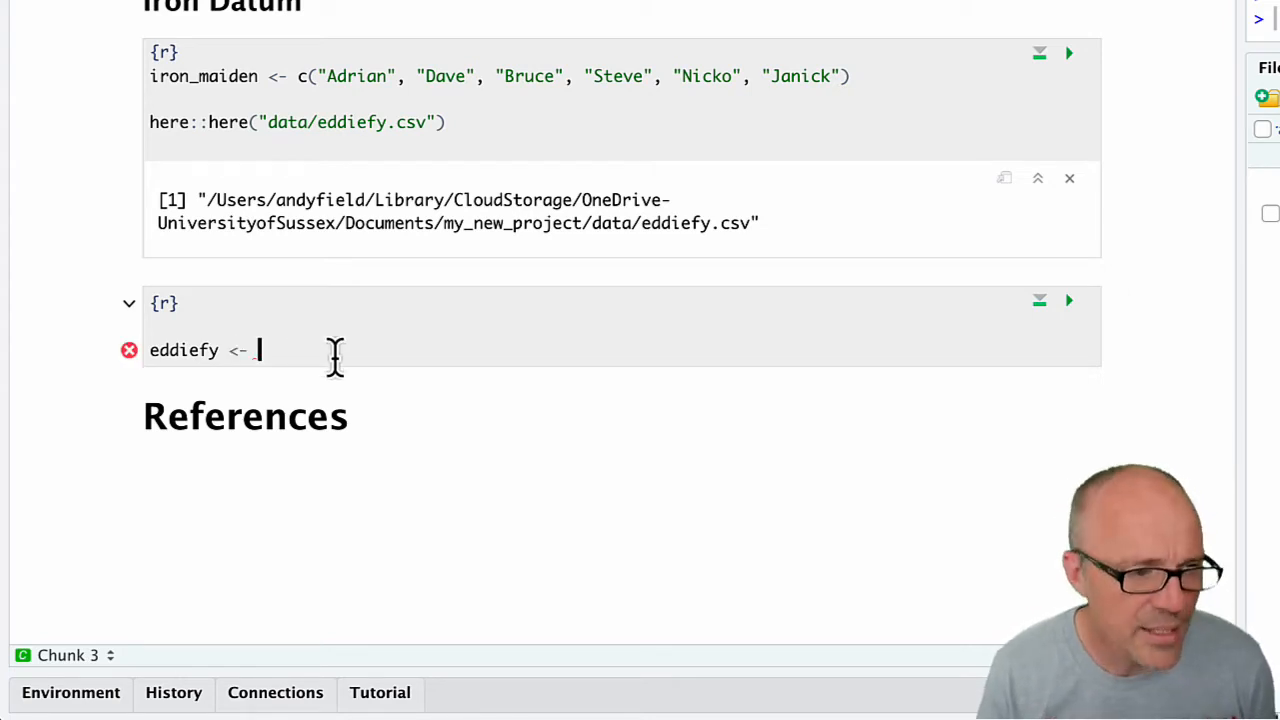
triple_click(296, 122)
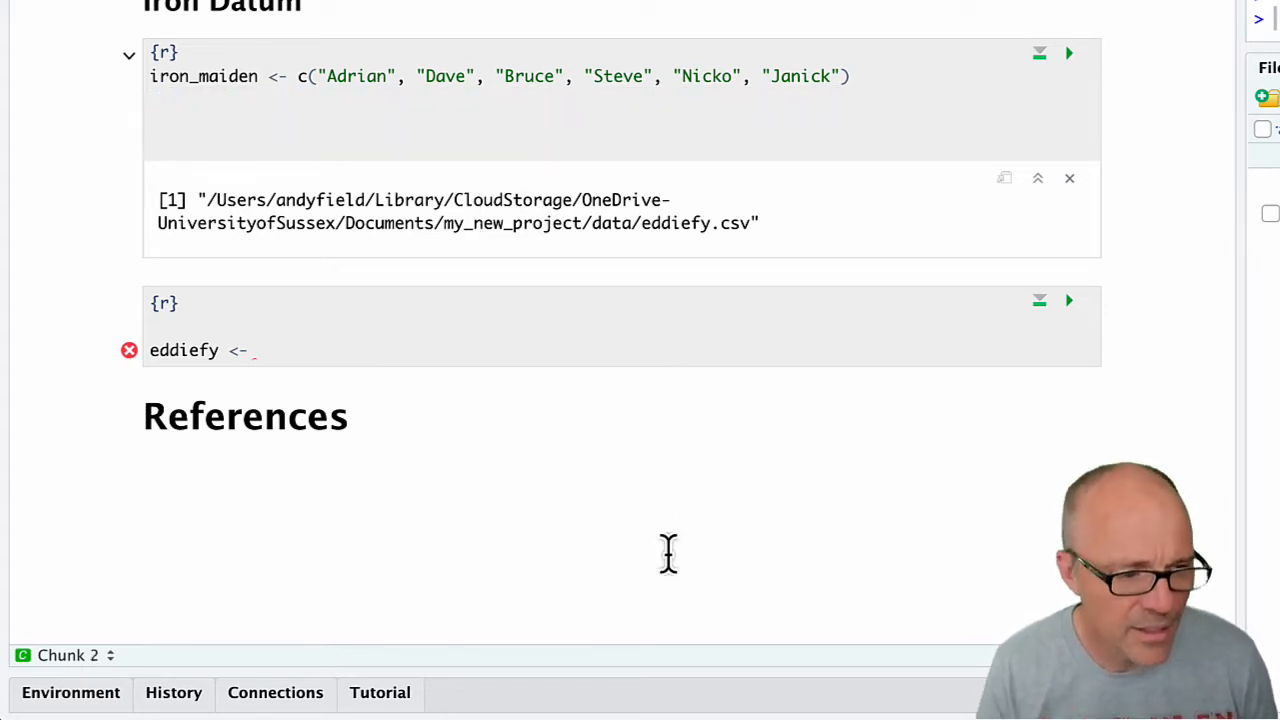
type("here::here(\"data/eddiefy.csv\") |>")
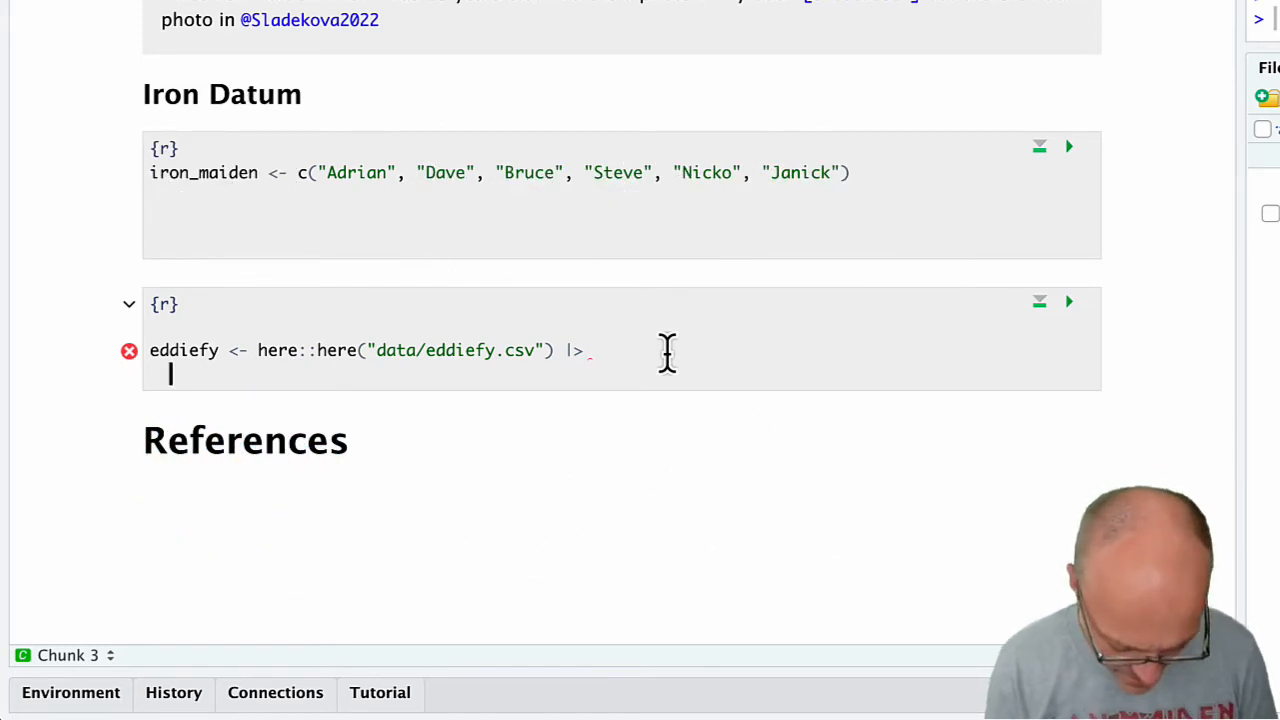
Step: Pipe the path into readr::read_csv() to read eddiefy as a tibble
type("readr")
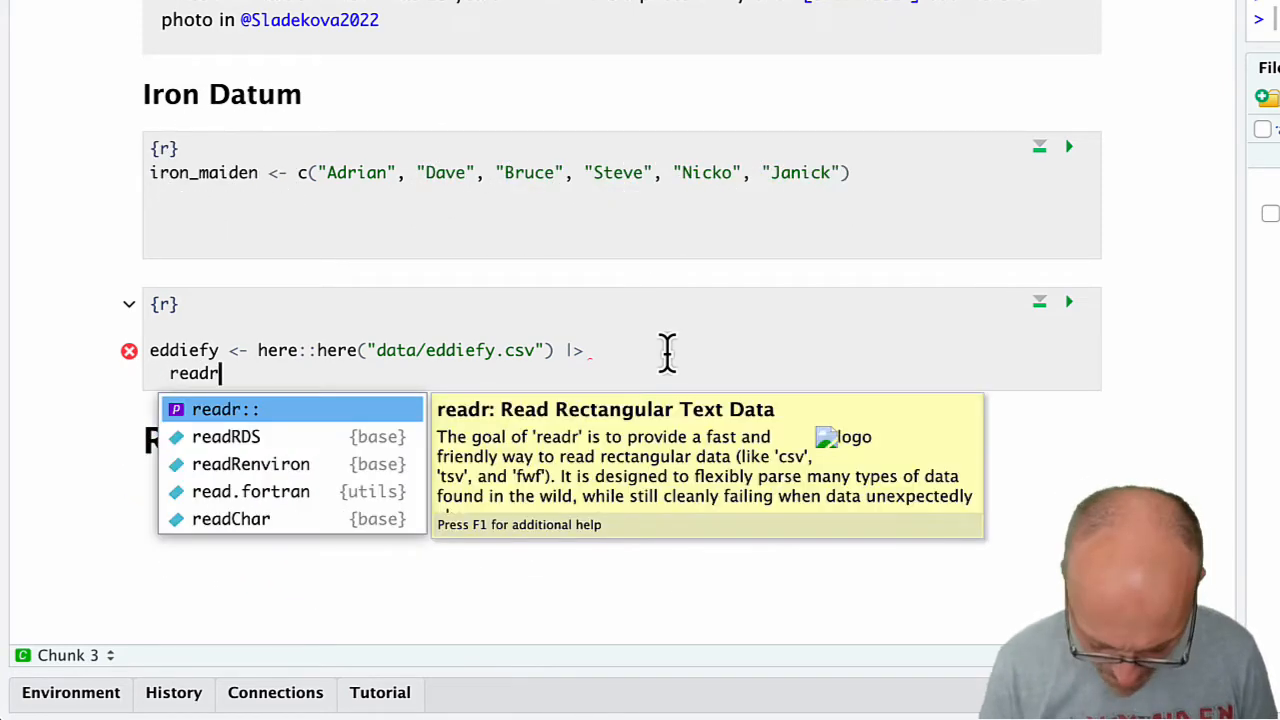
type("::")
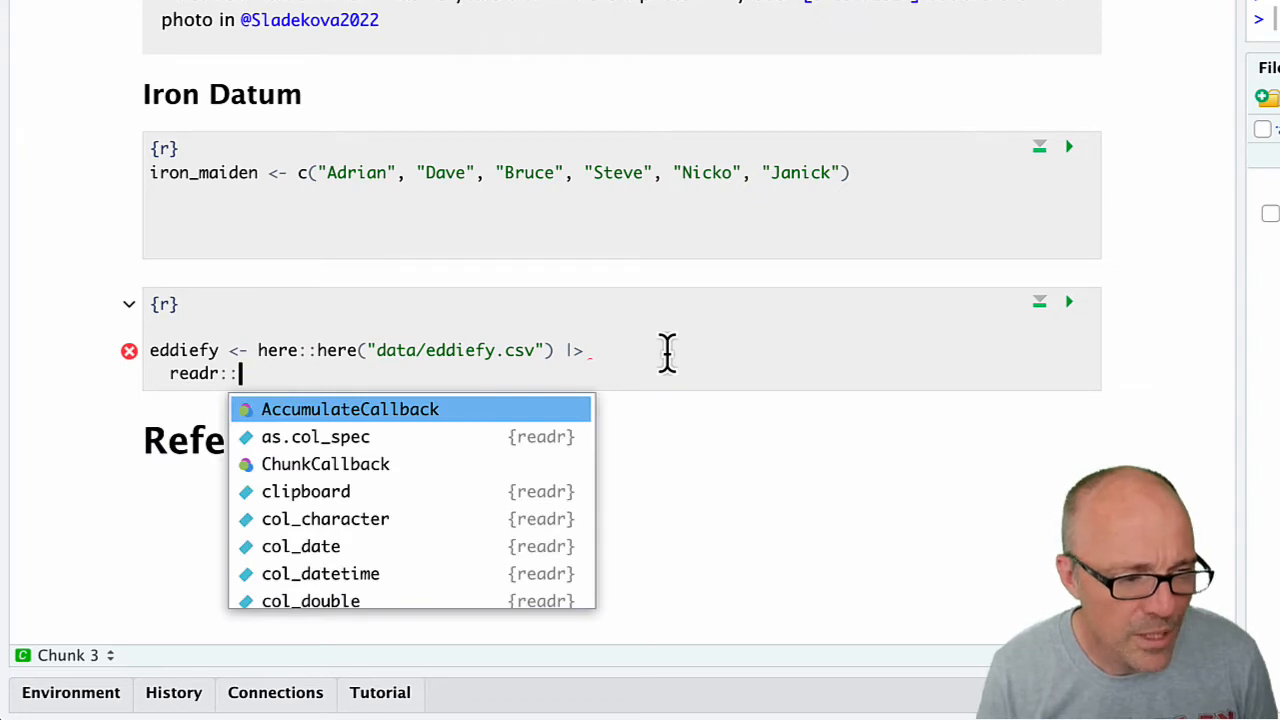
type("read")
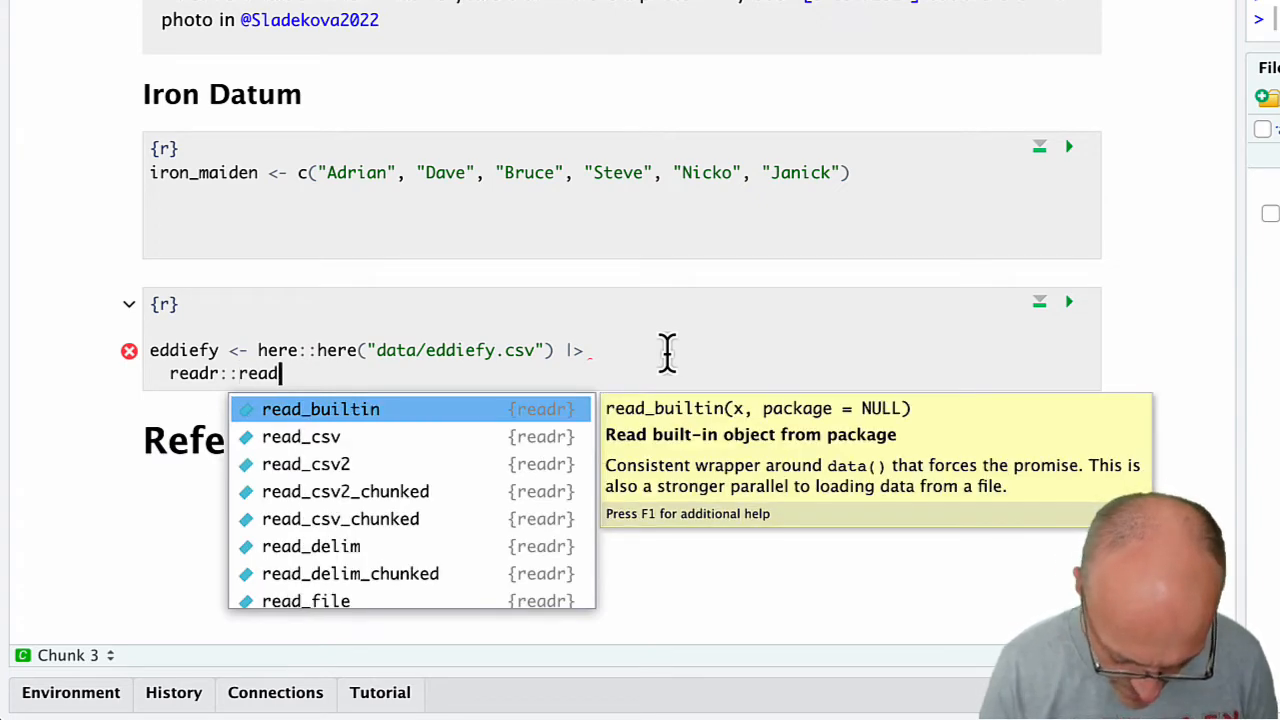
type("_csv(")
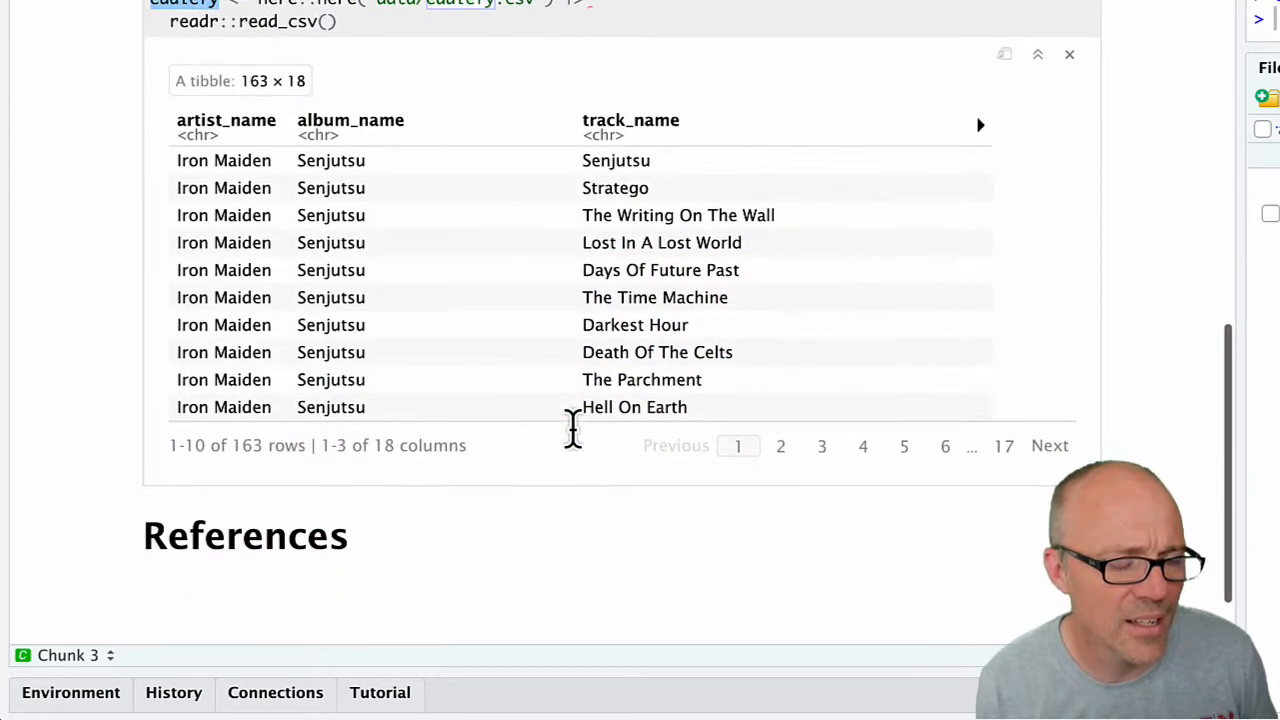
Step: Page the printed eddiefy tibble to its further columns such as danceability and energy
scroll("down", 3)
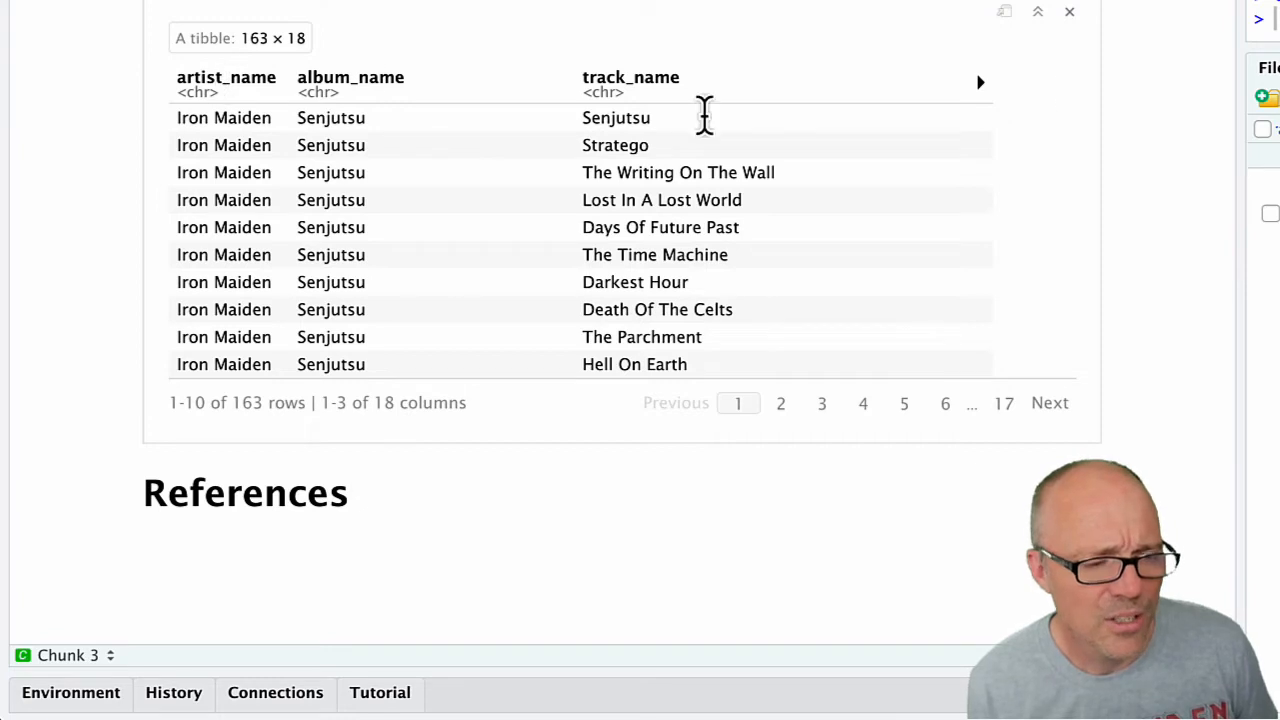
mouse_move(984, 104)
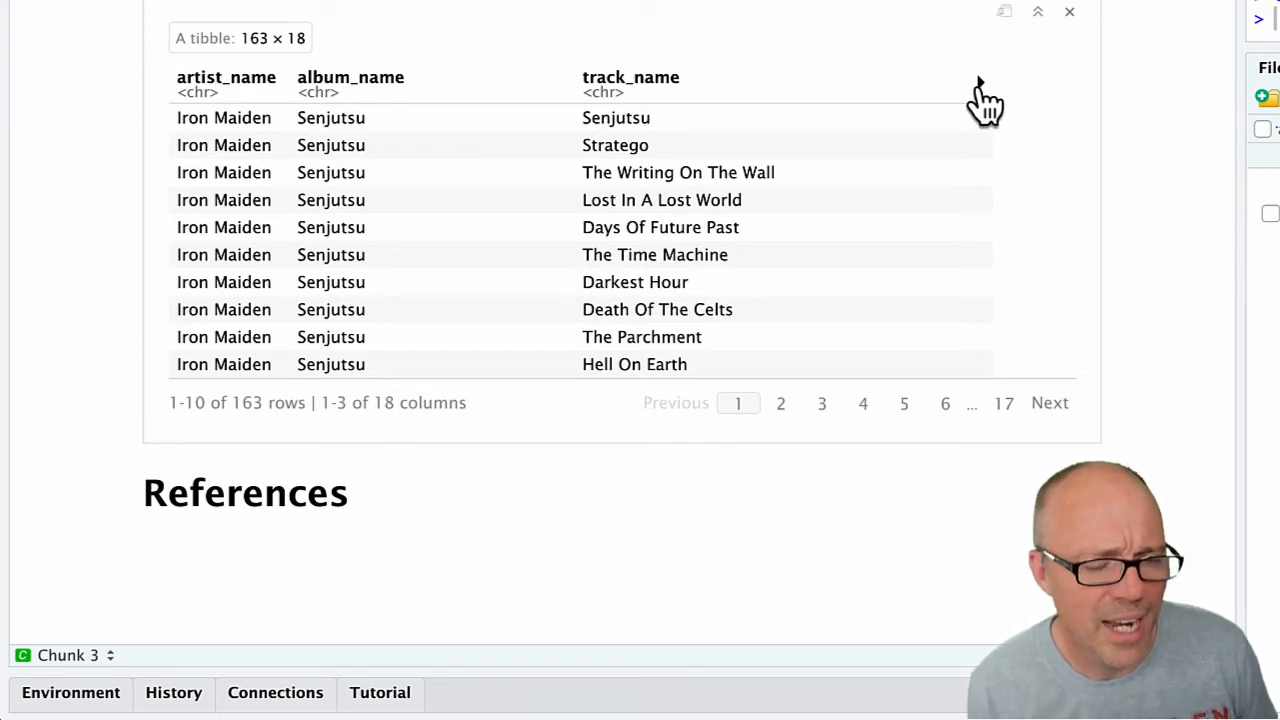
left_click(860, 84)
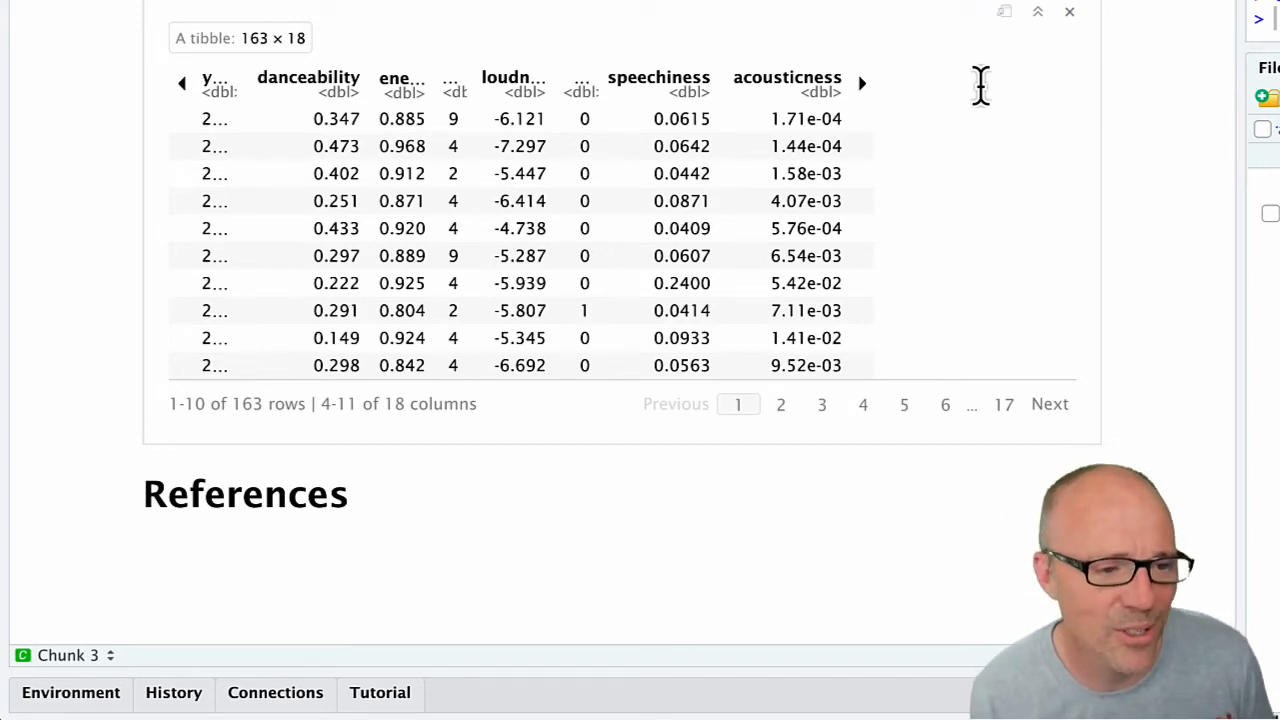
mouse_move(944, 80)
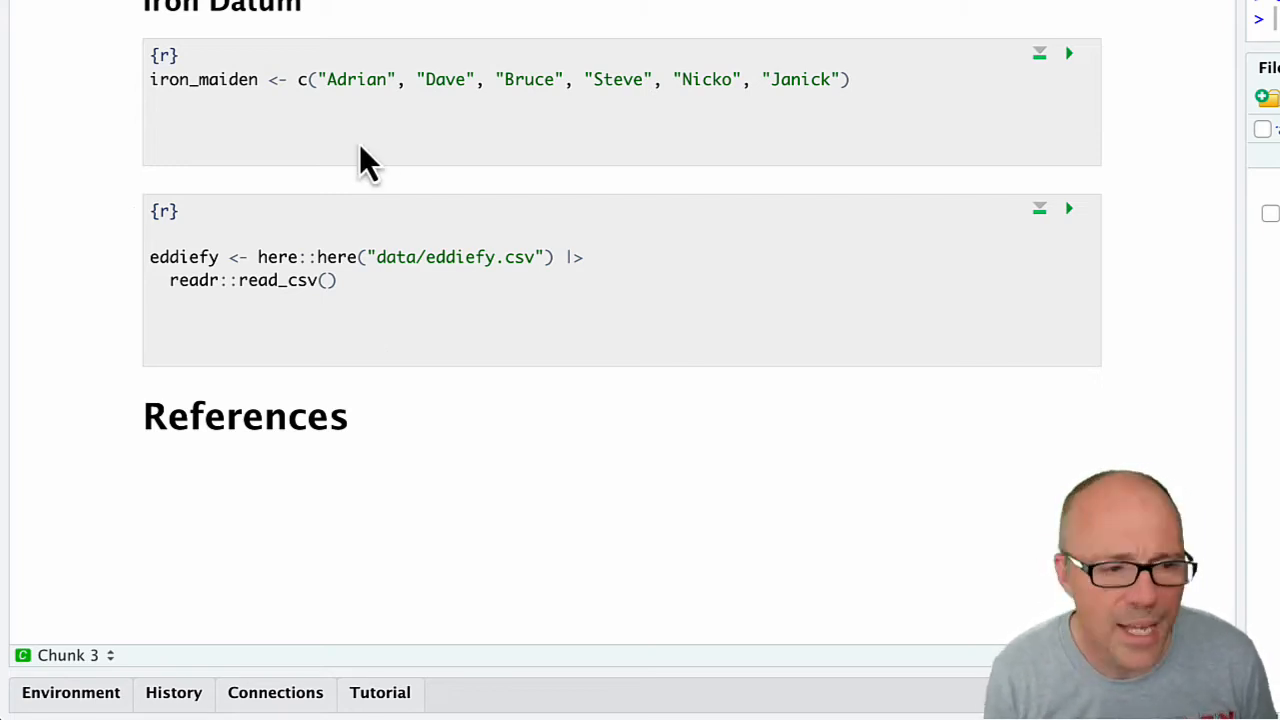
Step: Start a new line assigning energy_tib from eddiefy piped onward
left_click(182, 330)
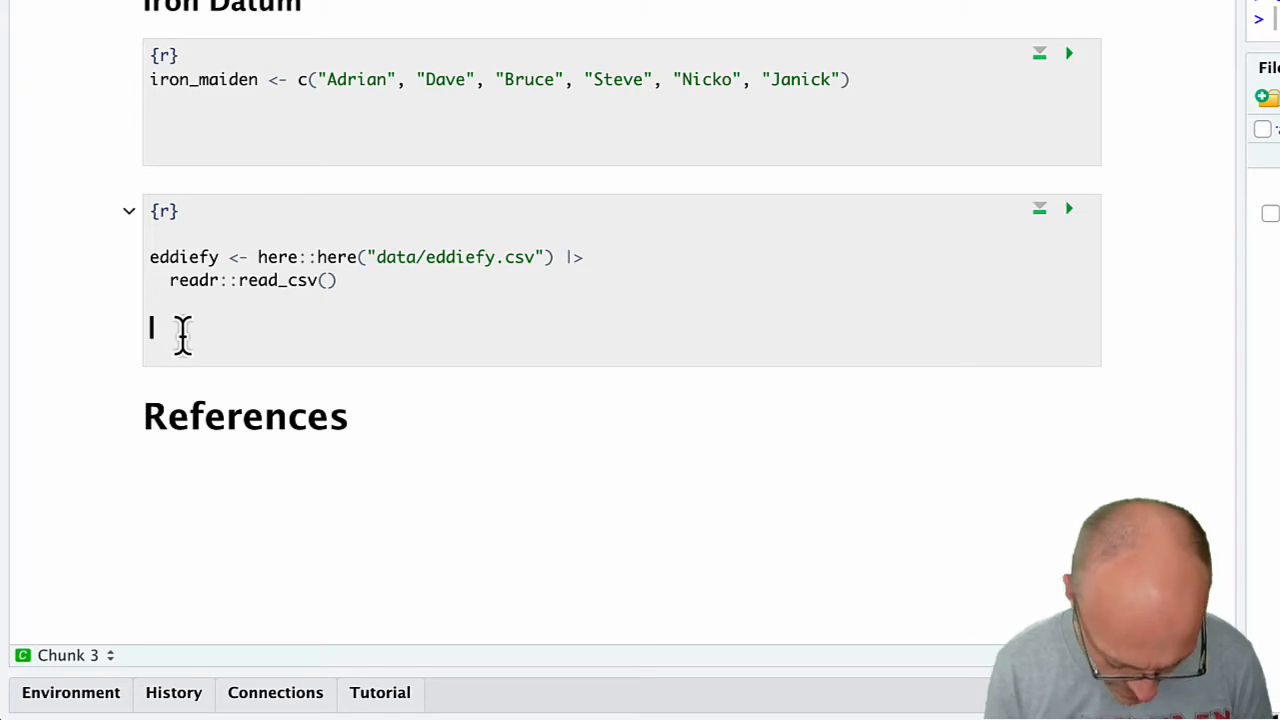
type("energy")
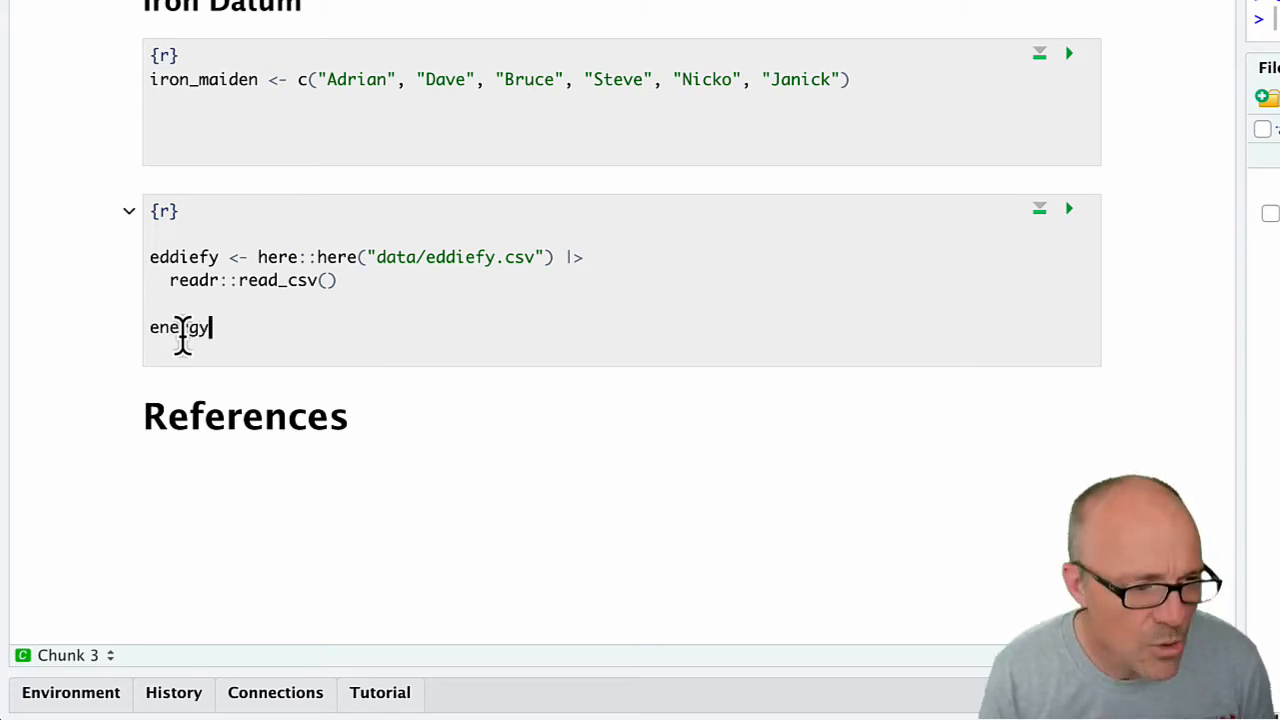
type("_ti")
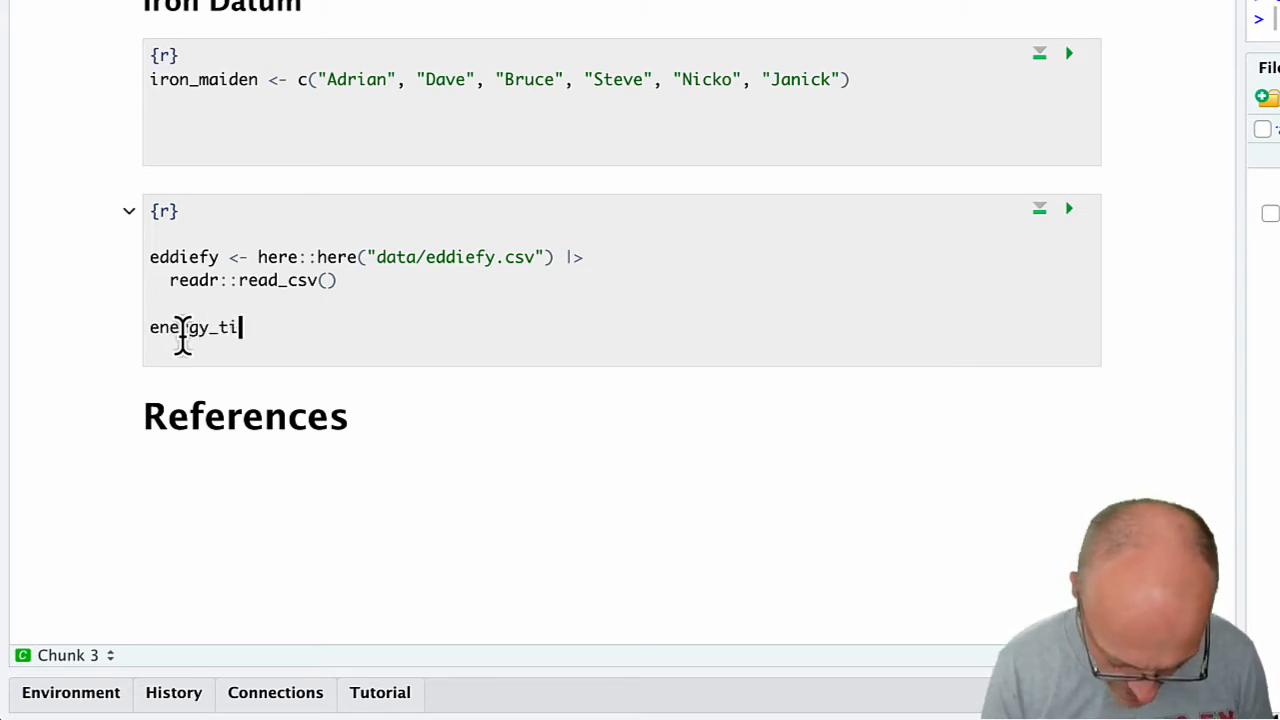
type("b")
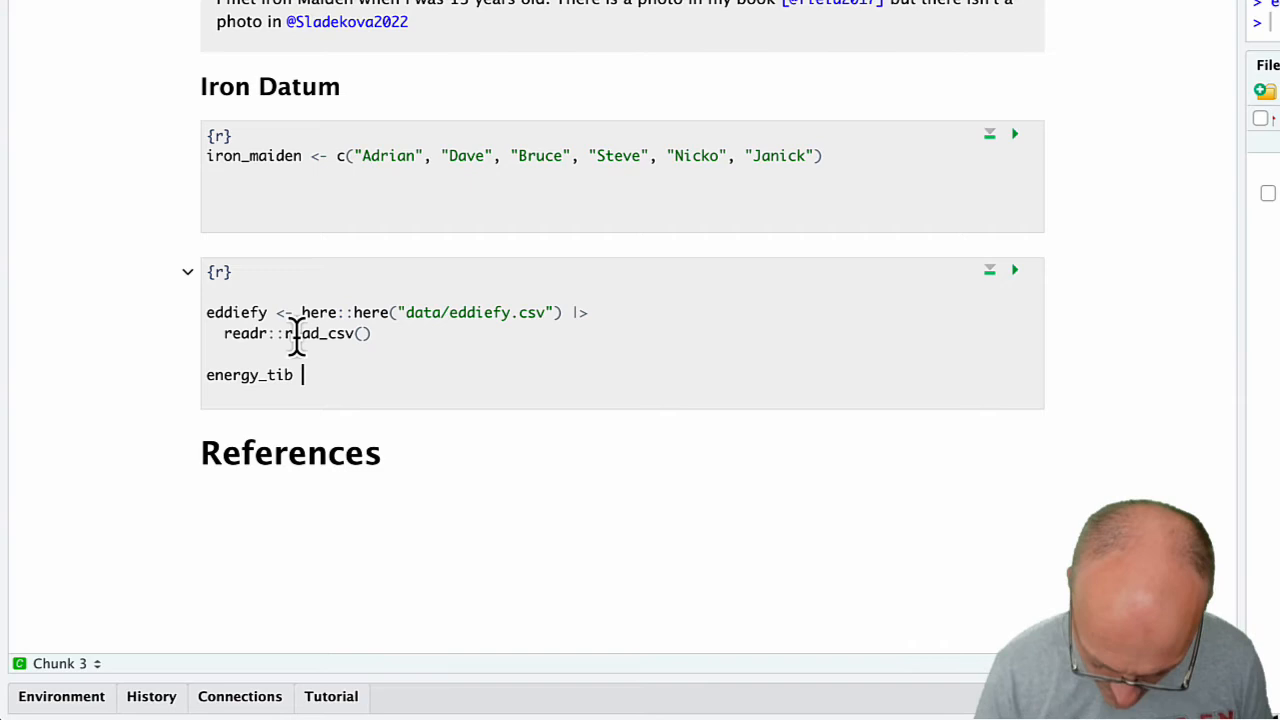
type("<-")
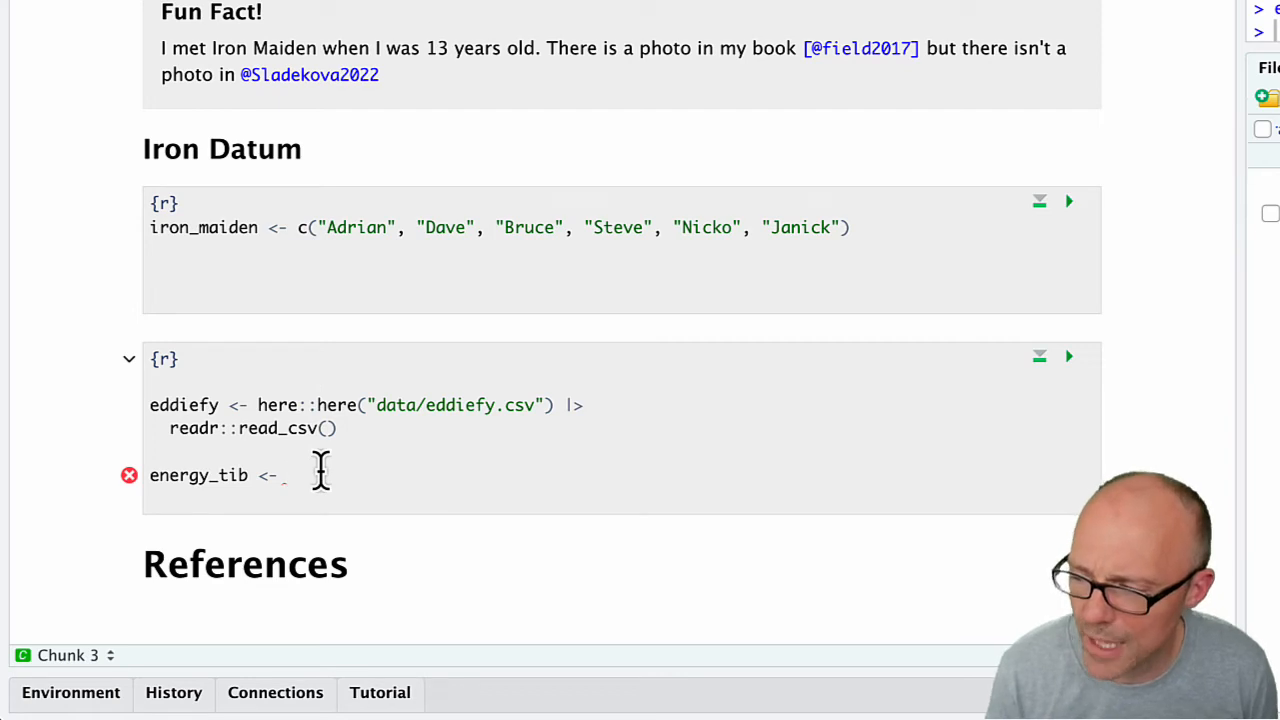
type("eddi")
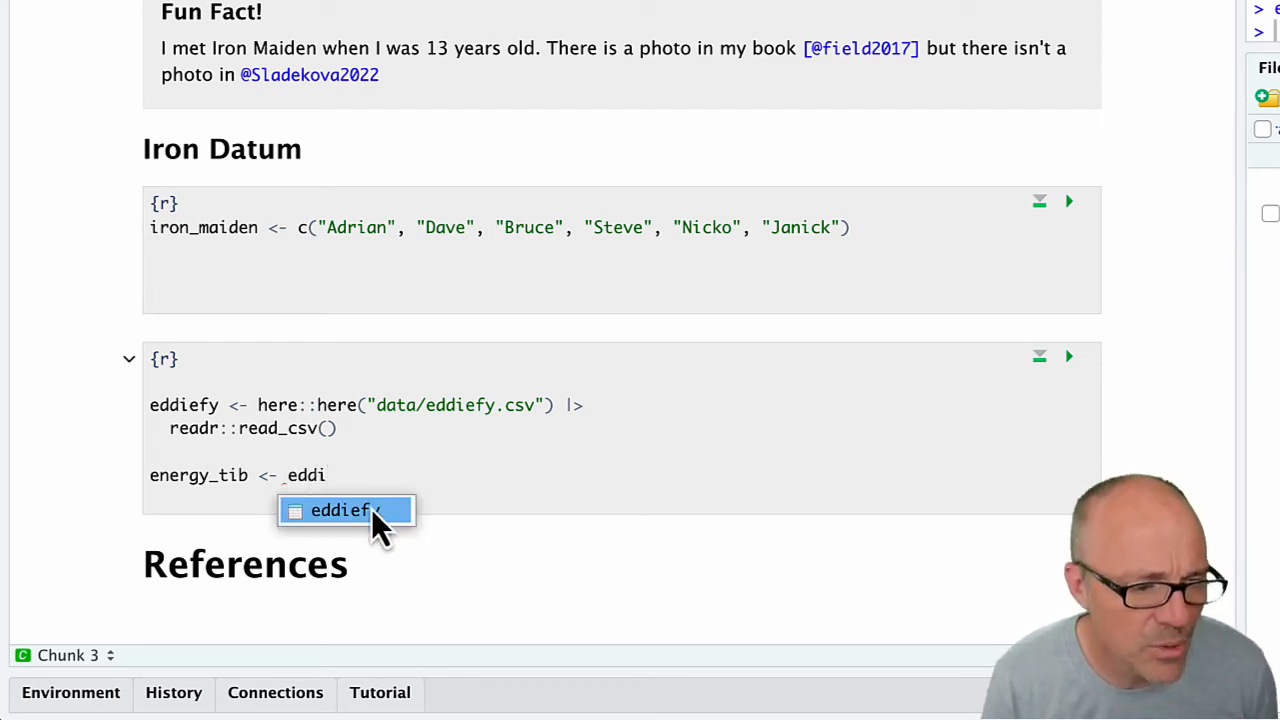
left_click(340, 510)
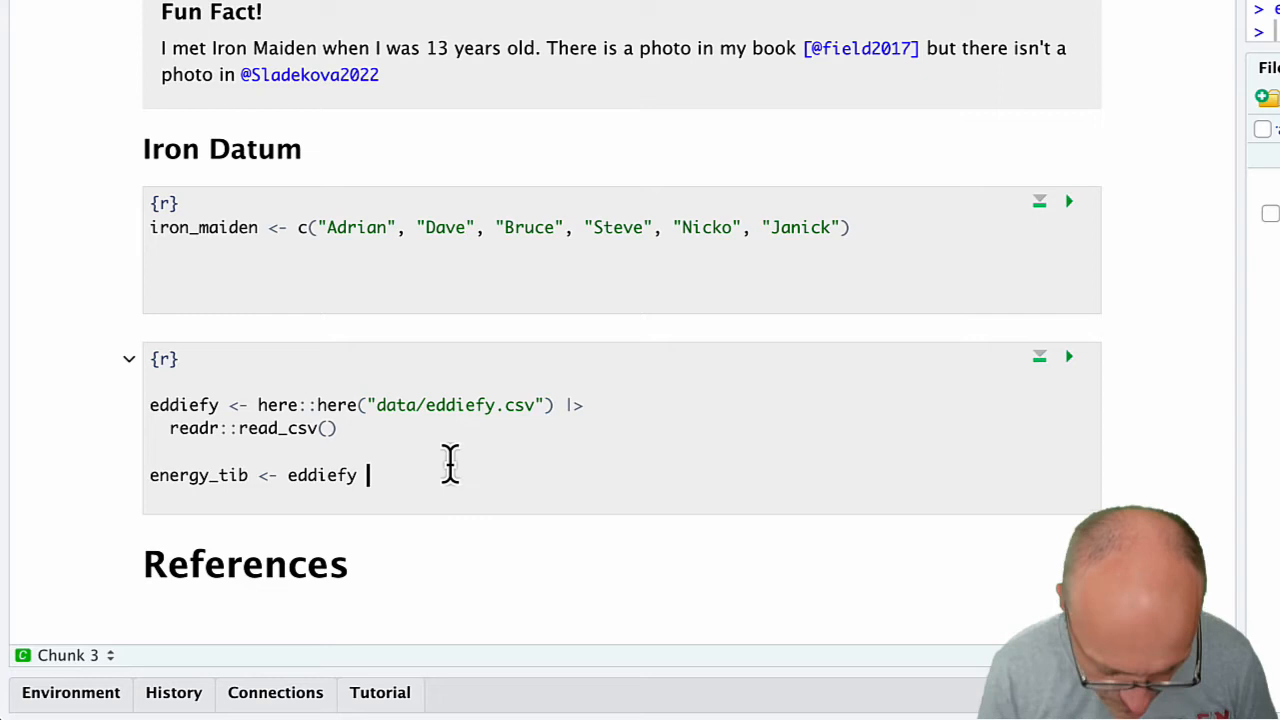
type("|>")
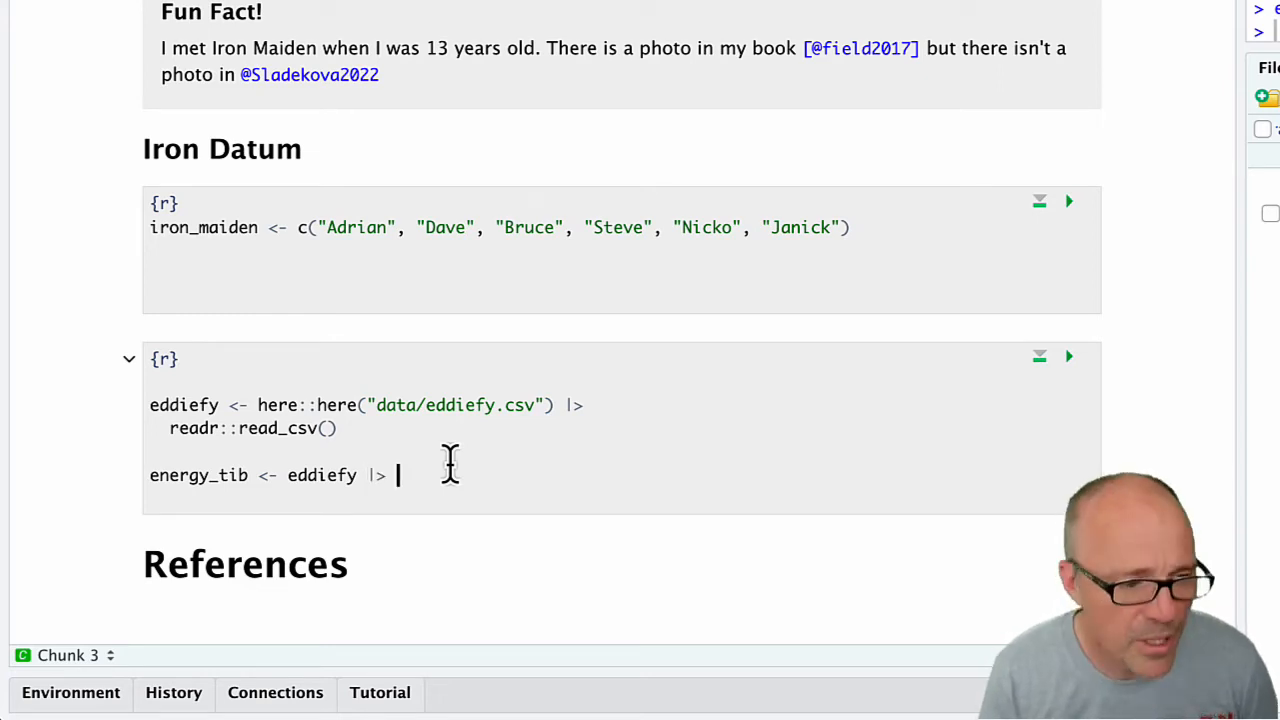
Step: Add dplyr::select(track_name, energy, valence) to the energy_tib pipeline
type("dplyr::")
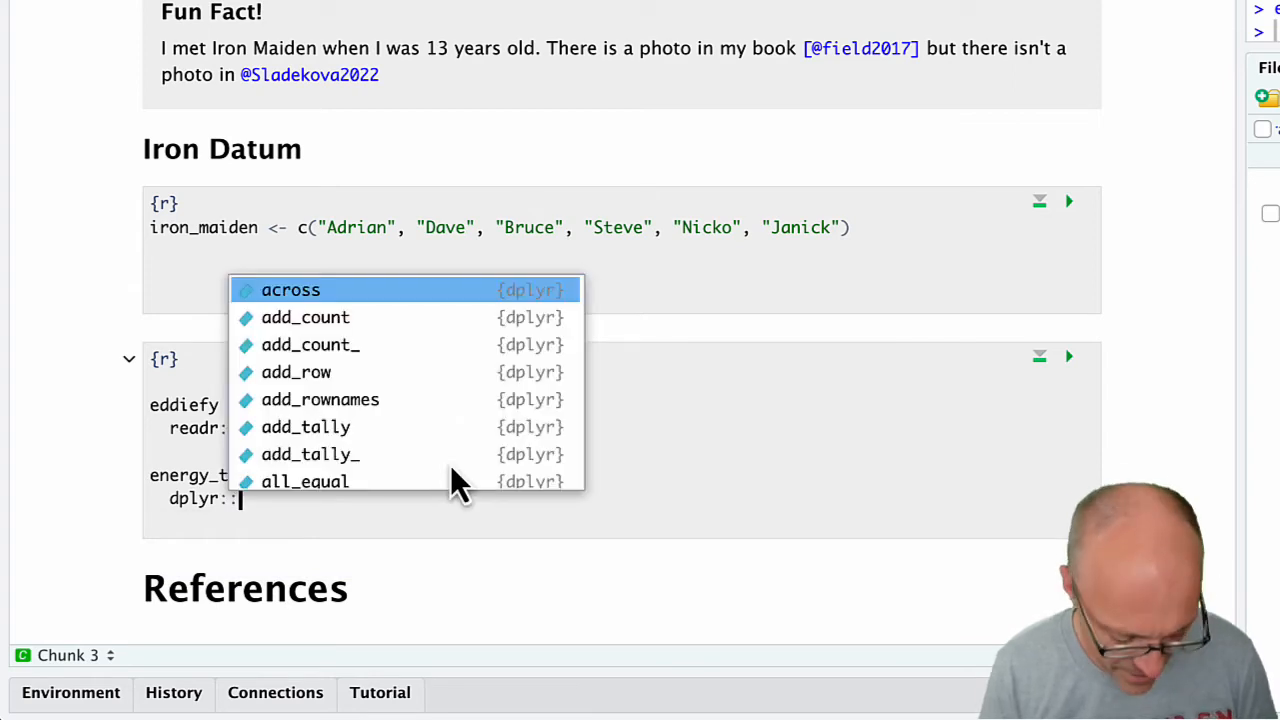
type("select")
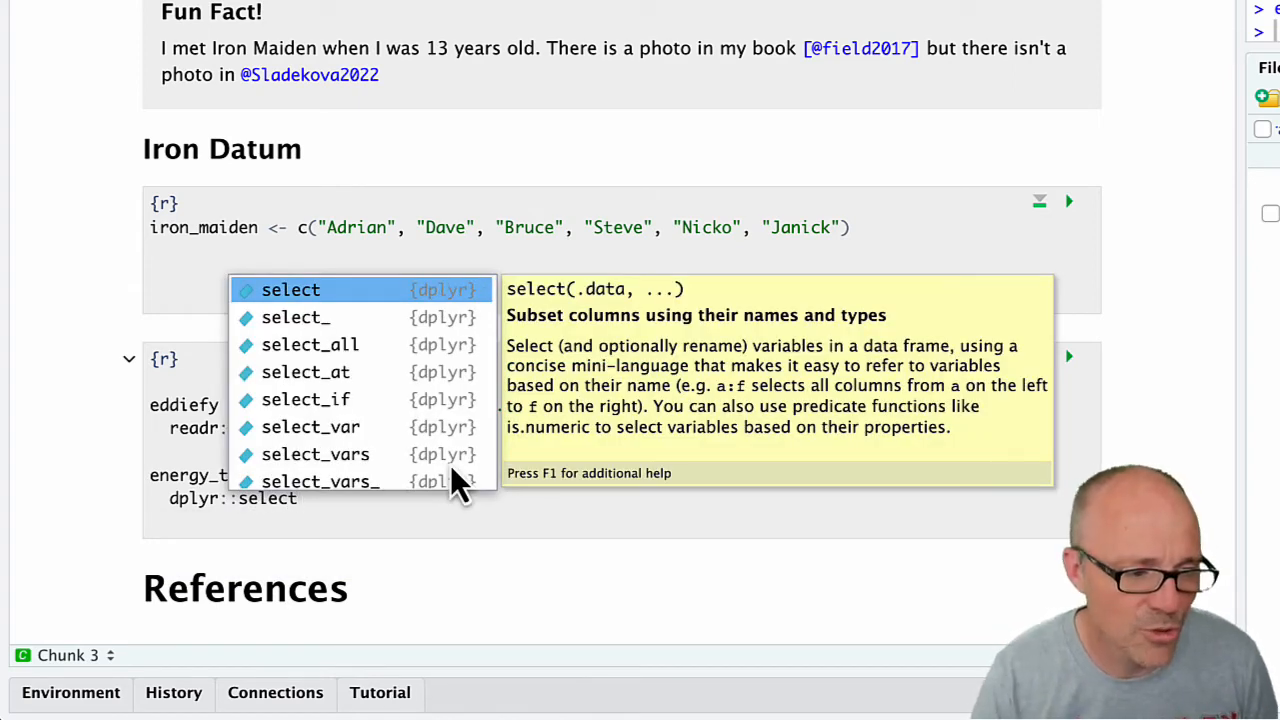
left_click(290, 288)
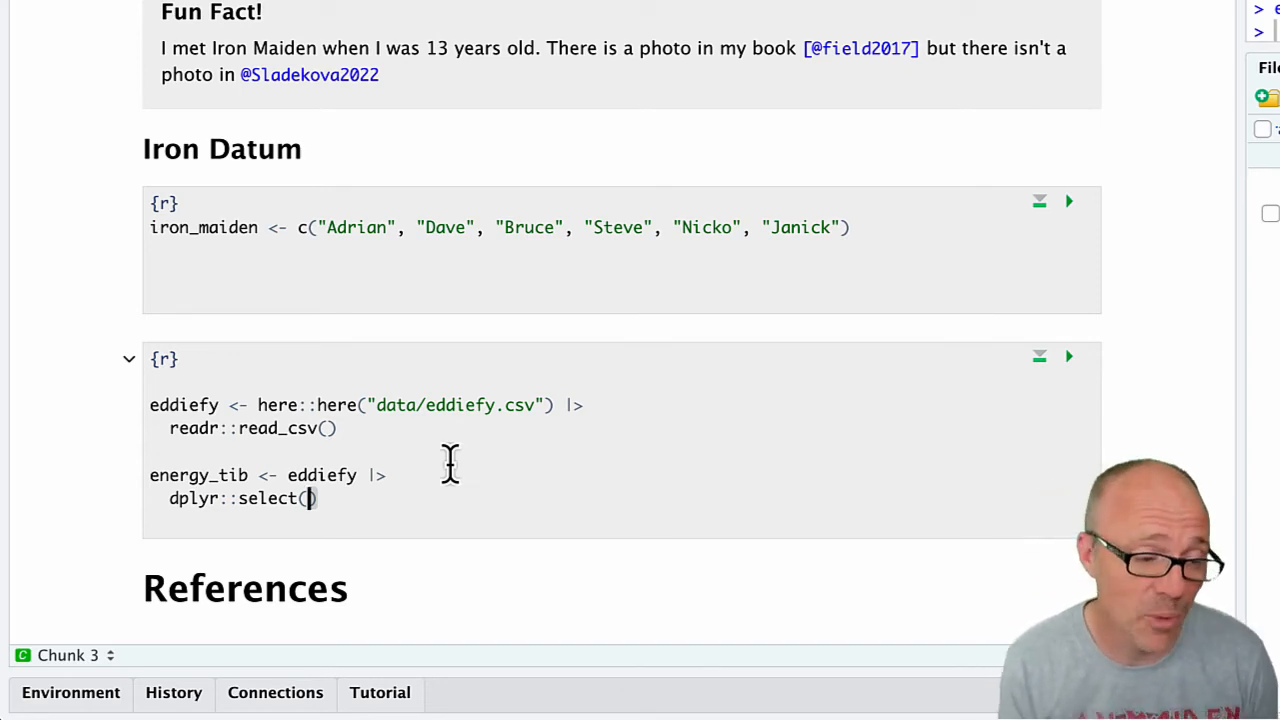
type("t")
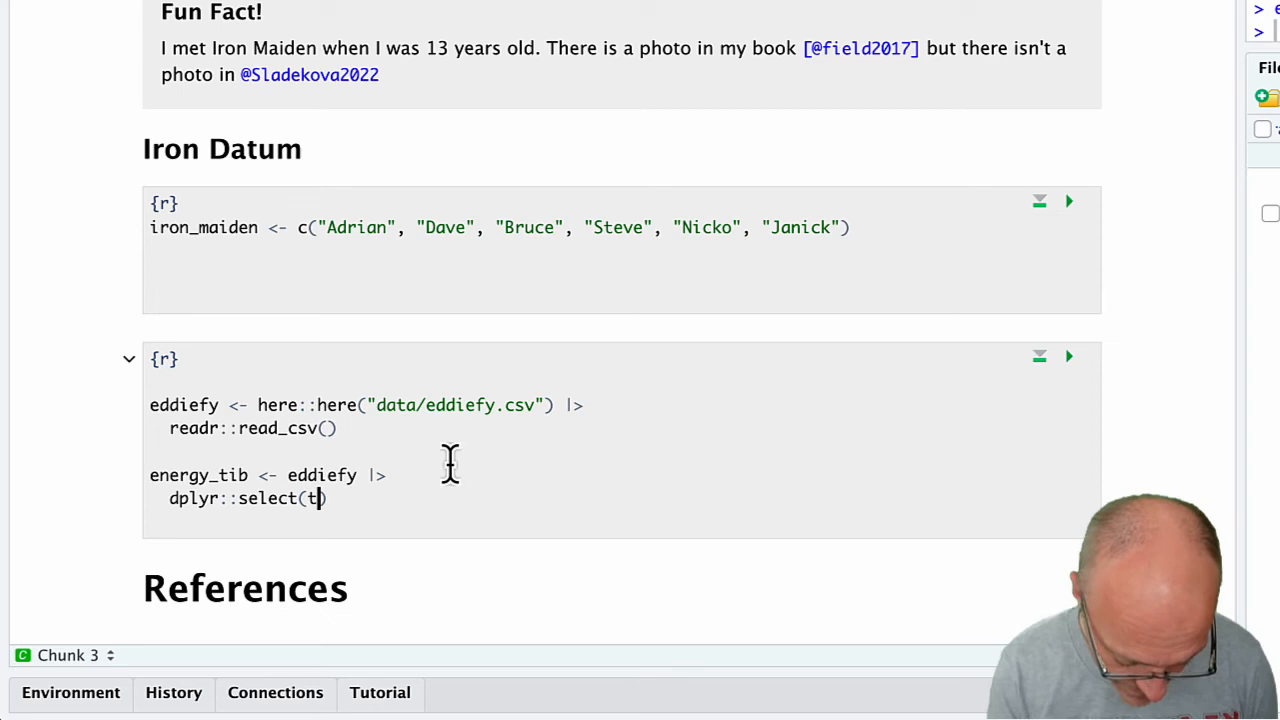
type("rack_name")
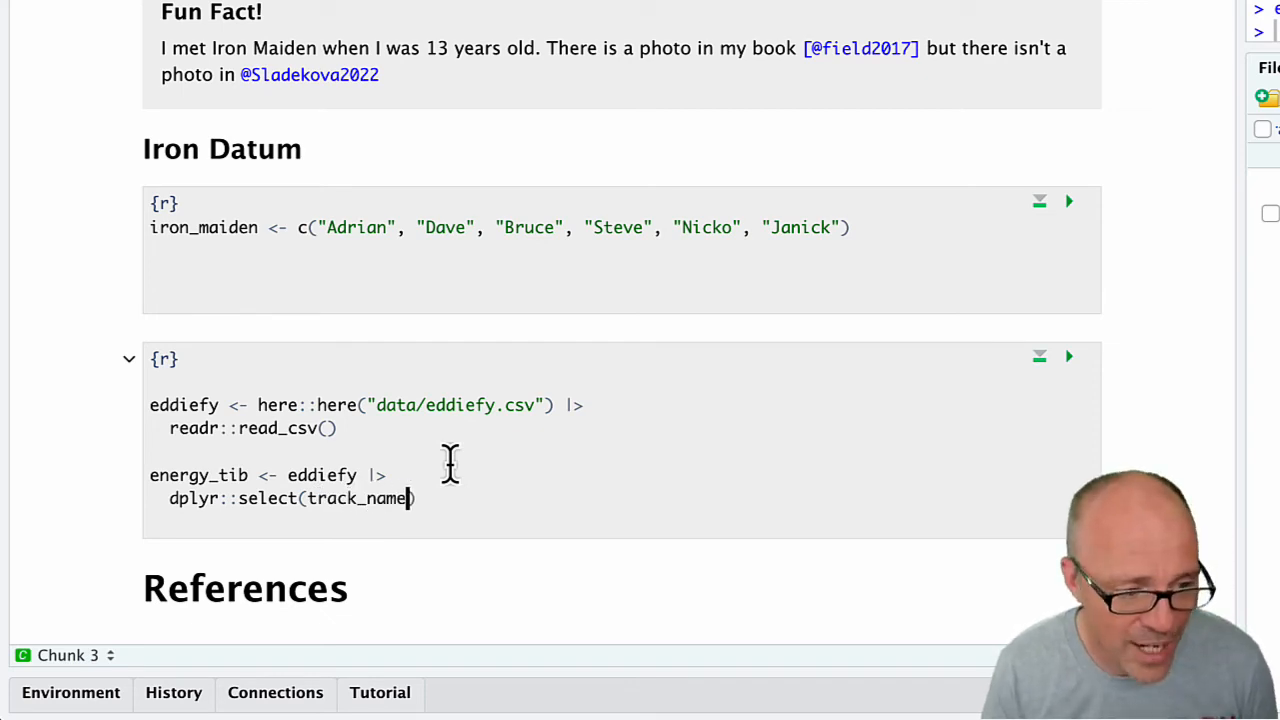
type(", energy, valence")
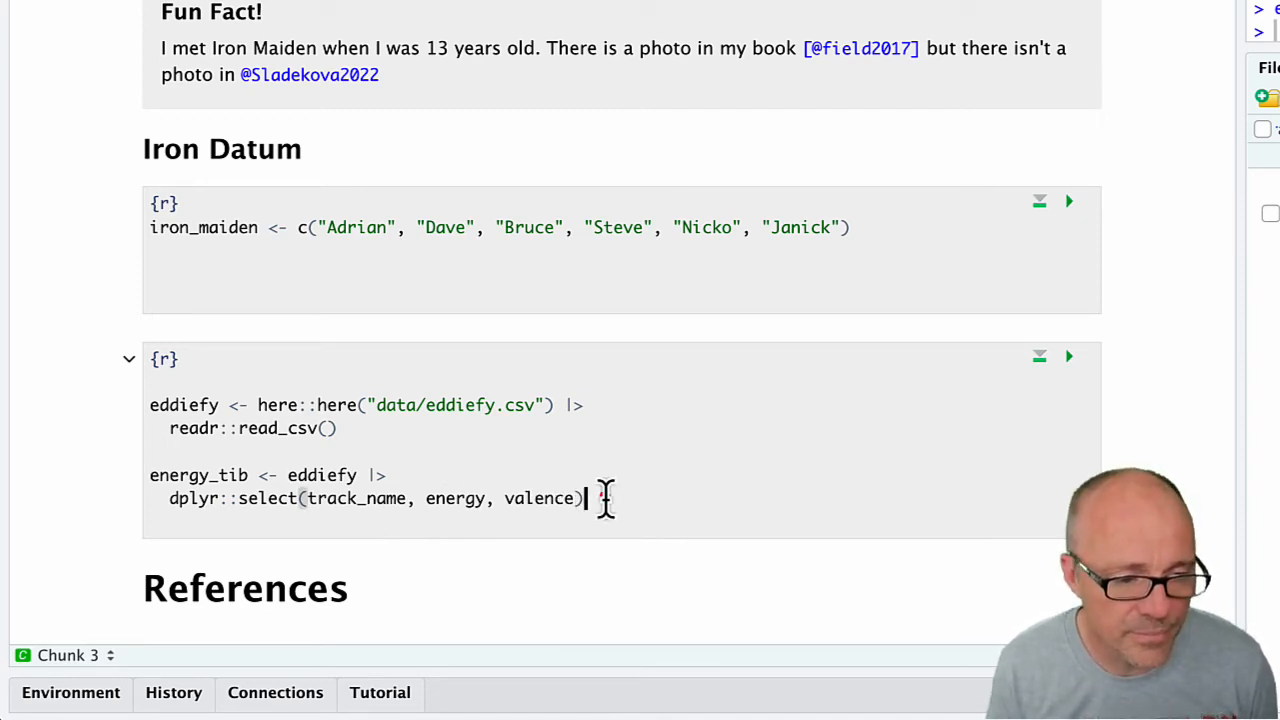
mouse_move(500, 498)
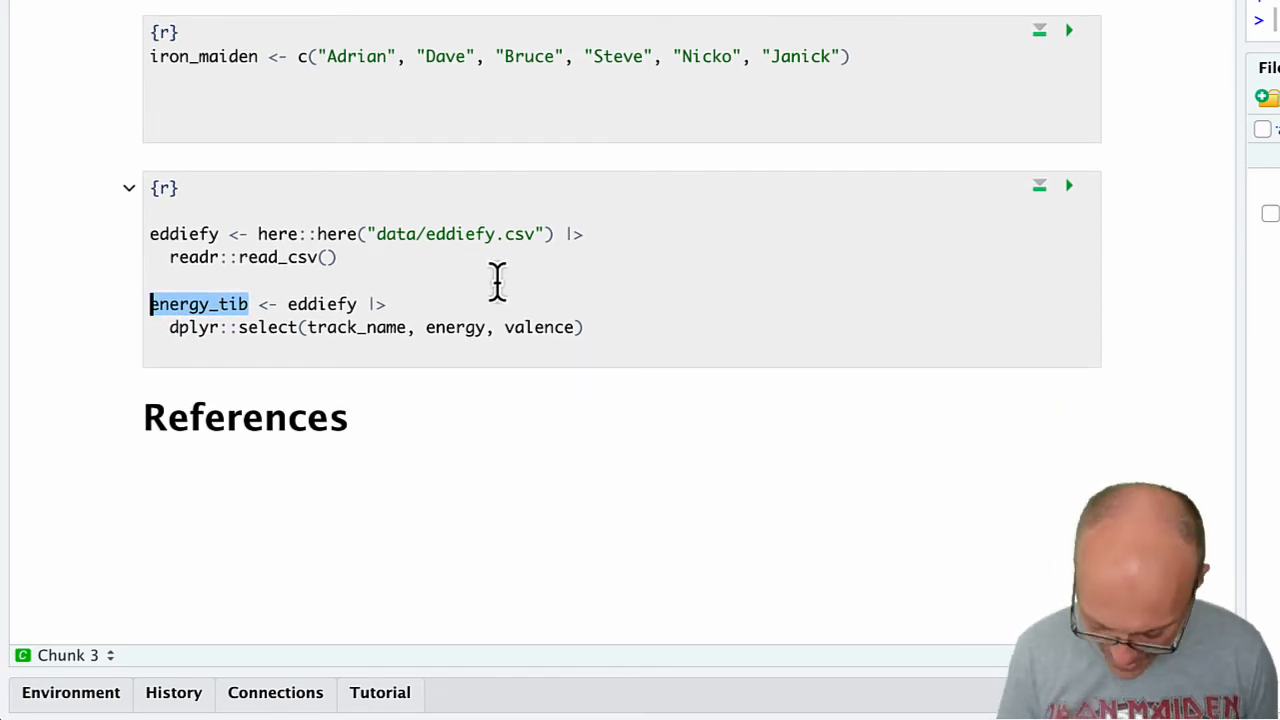
Step: Run the chunk to print energy_tib as a 163 × 3 tibble and move below its output
left_click(1068, 184)
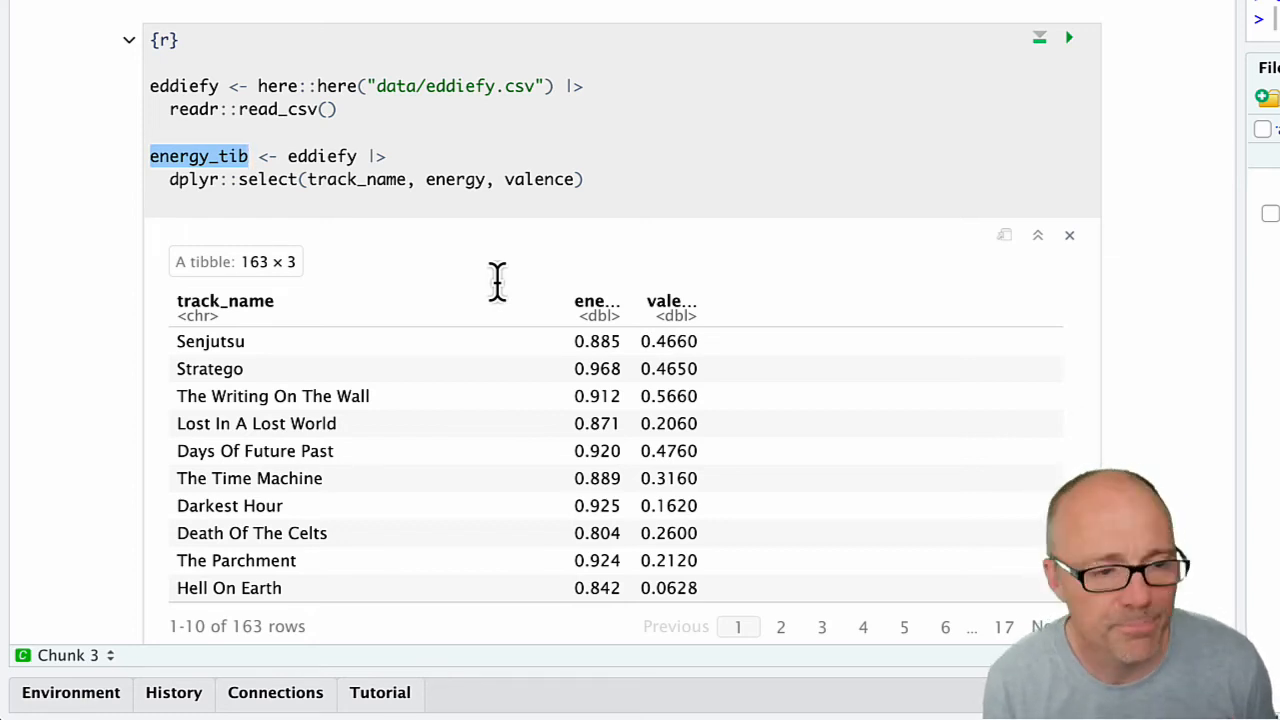
scroll("down", 3)
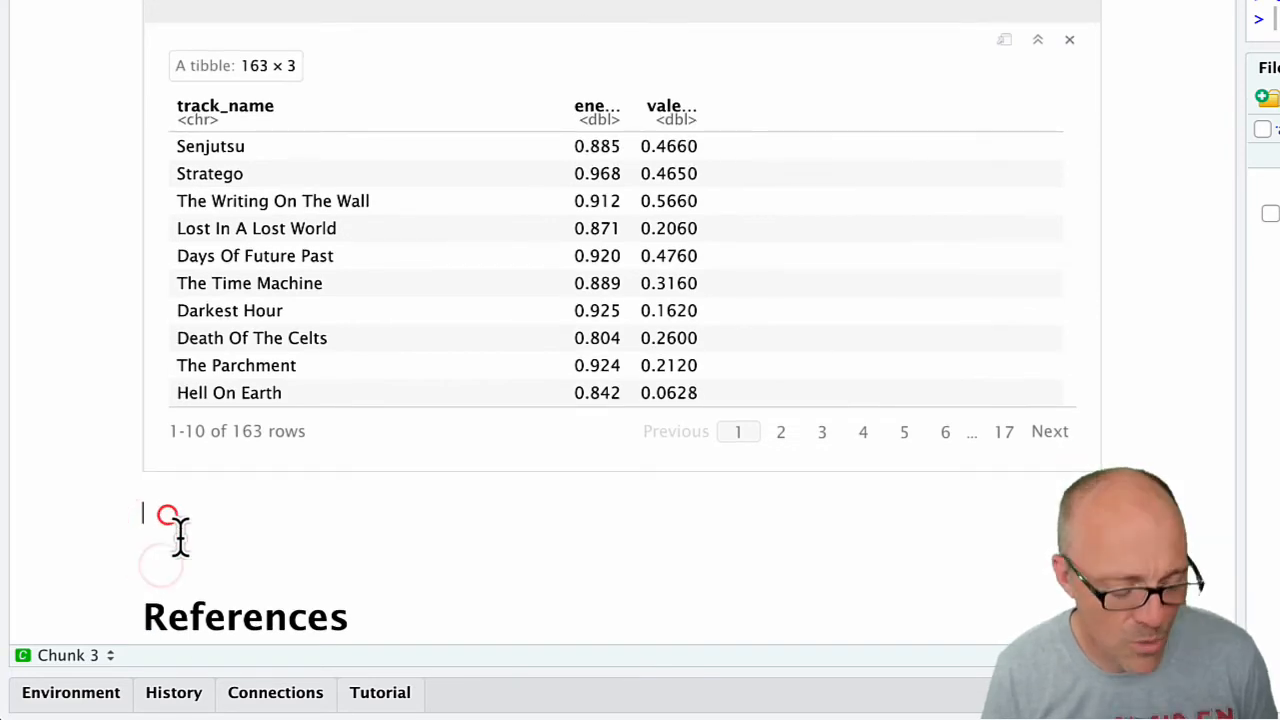
left_click(168, 512)
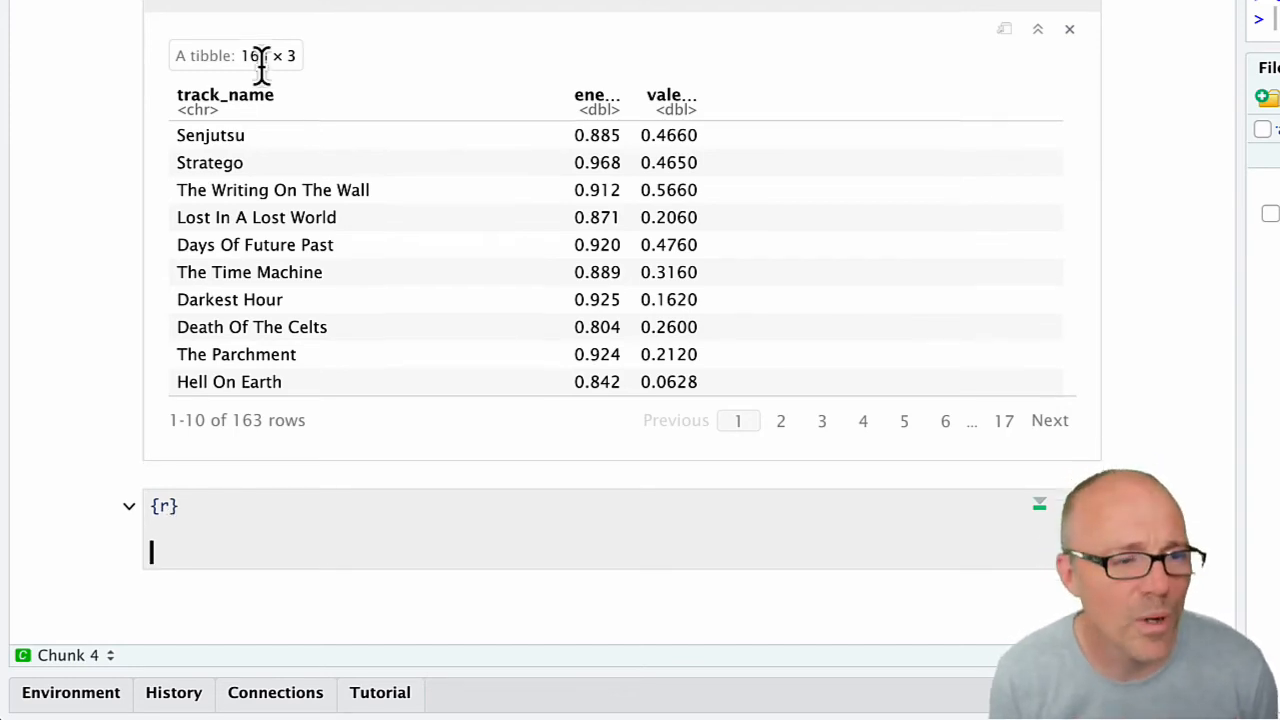
Step: Write eddiefy |> dplyr::select in the new chunk, accepting the eddiefy completion
type("e")
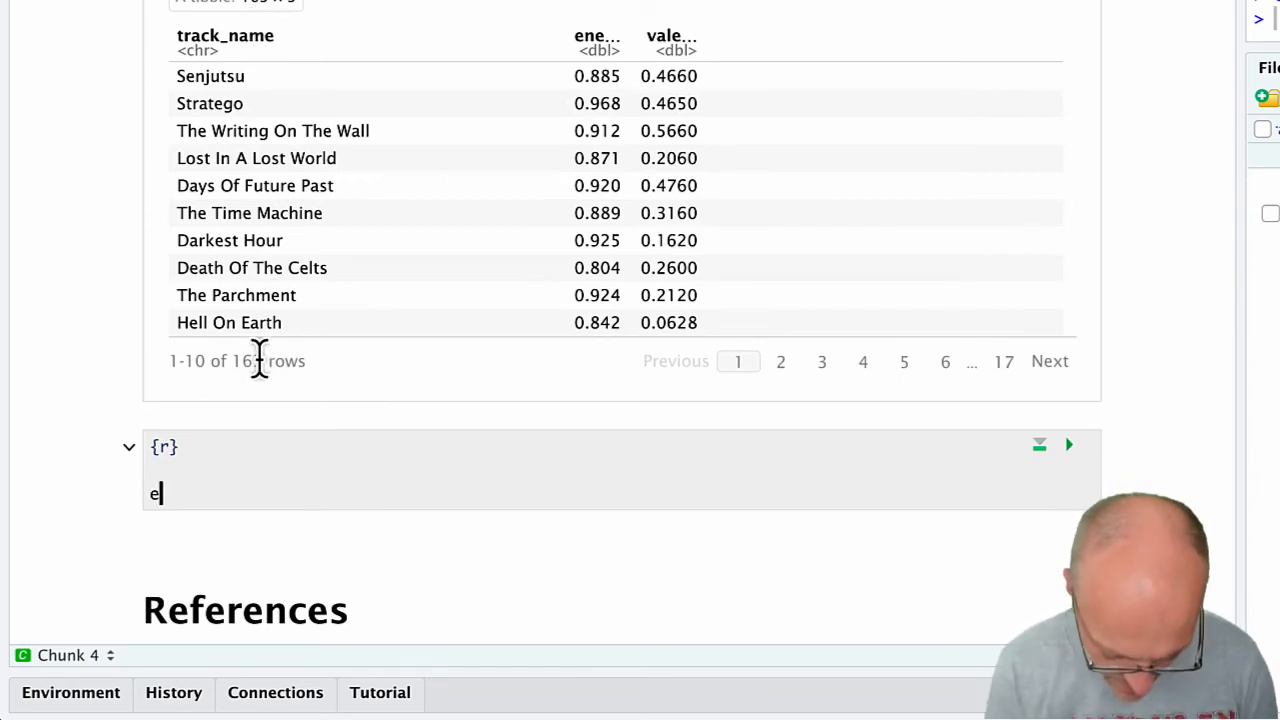
type("ddi")
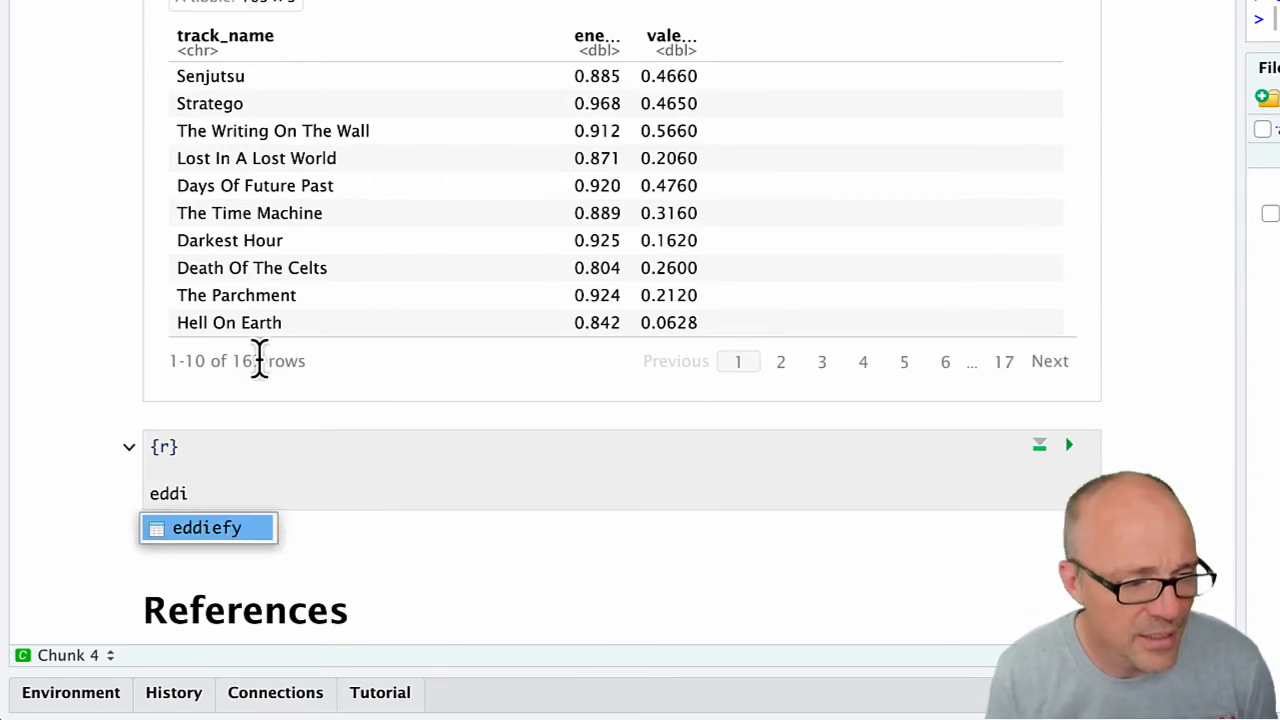
key("Tab")
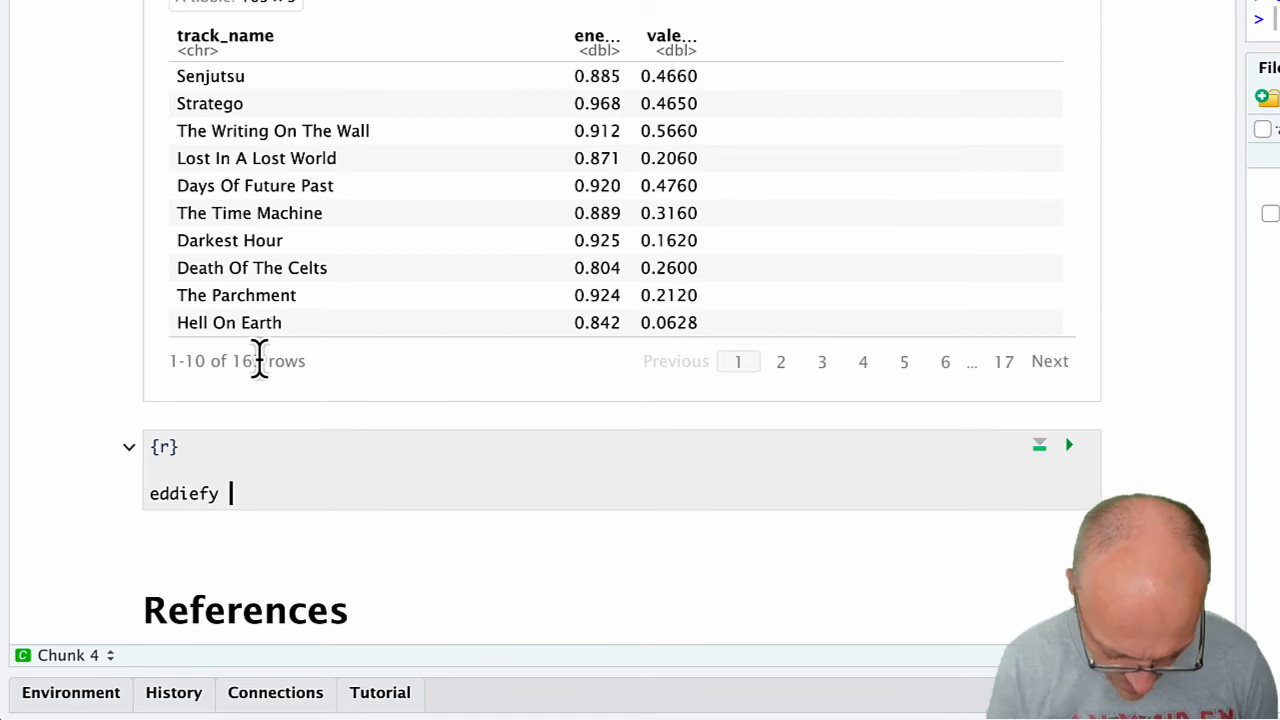
type("|>")
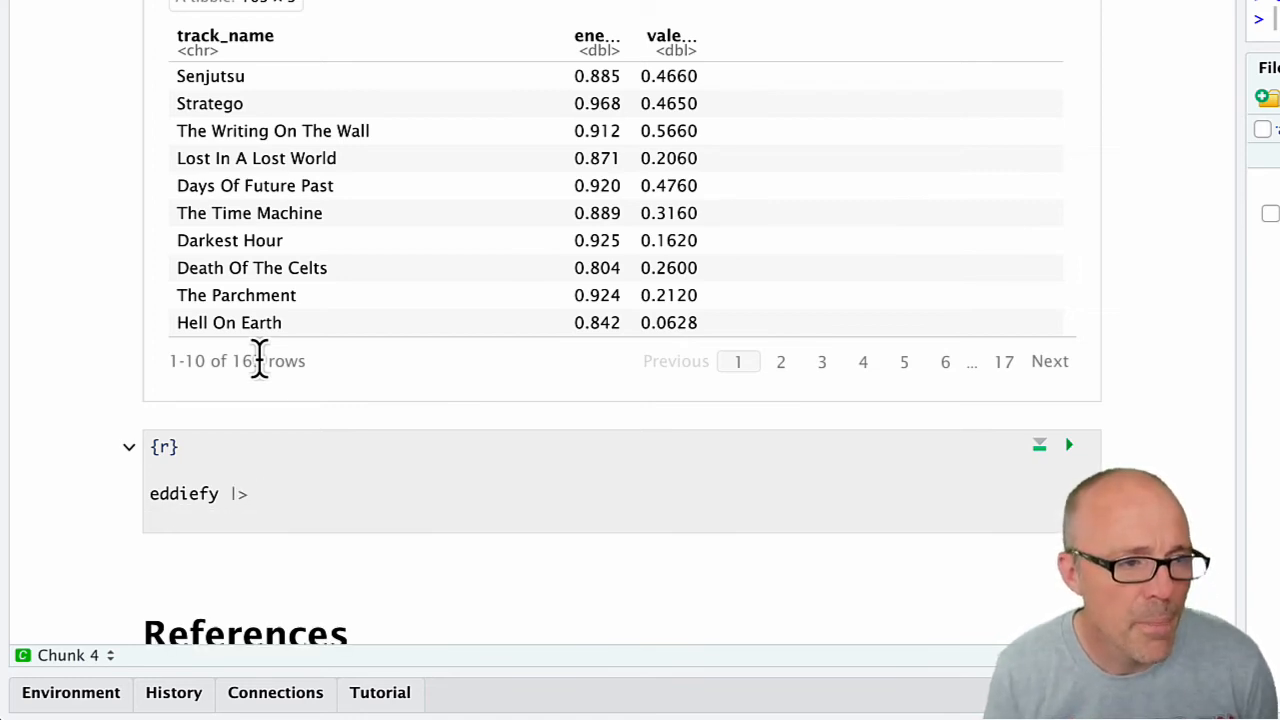
type("dplyr")
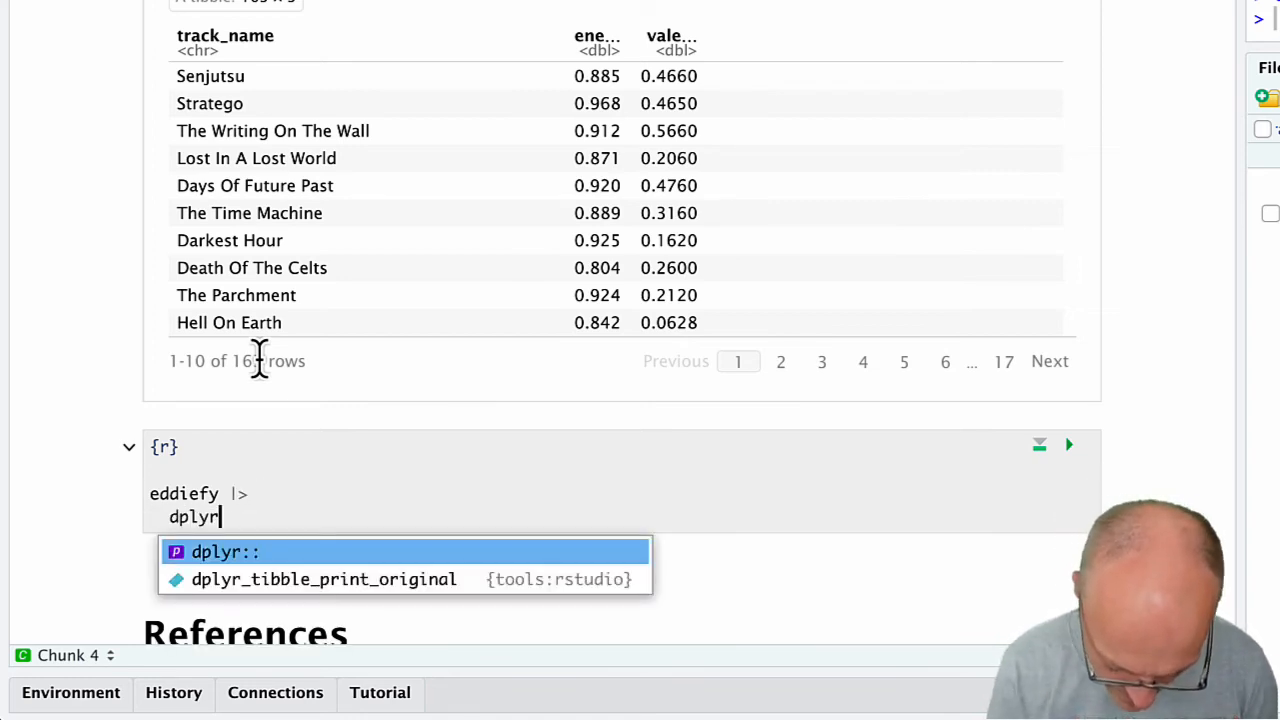
type("::select(")
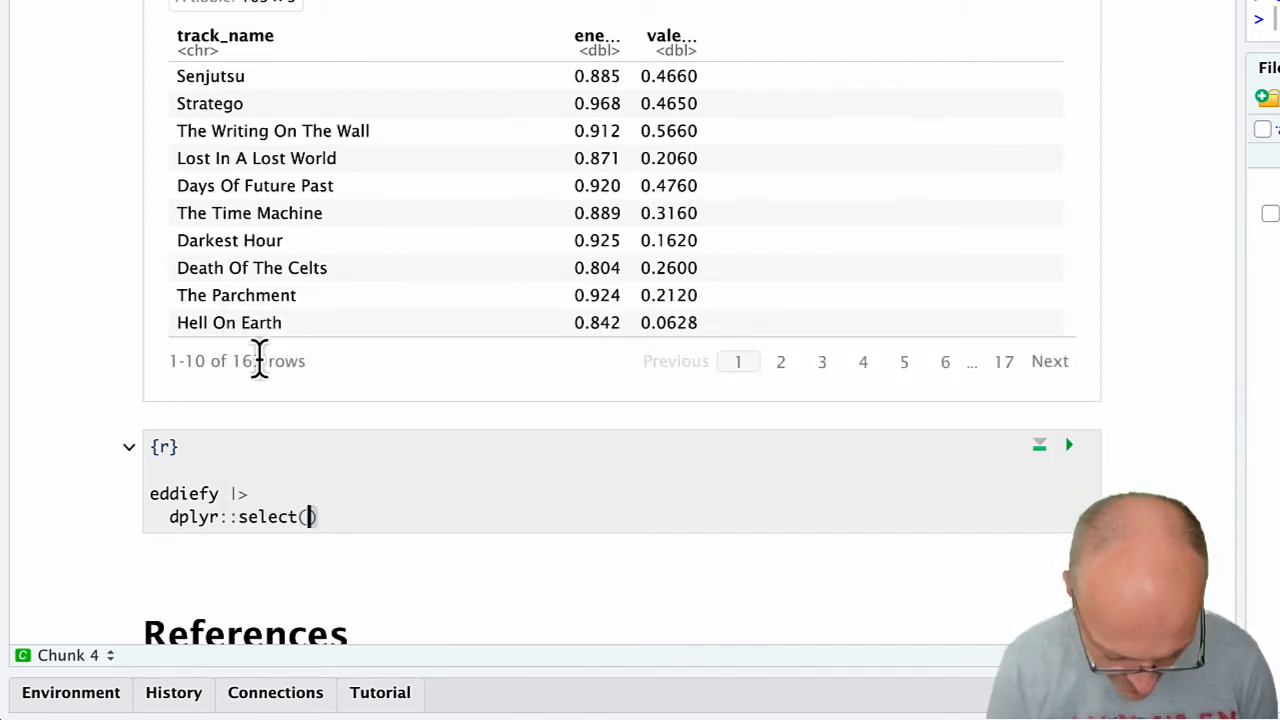
Step: Select energy and valence and pipe them into plot()
type("energy, vale")
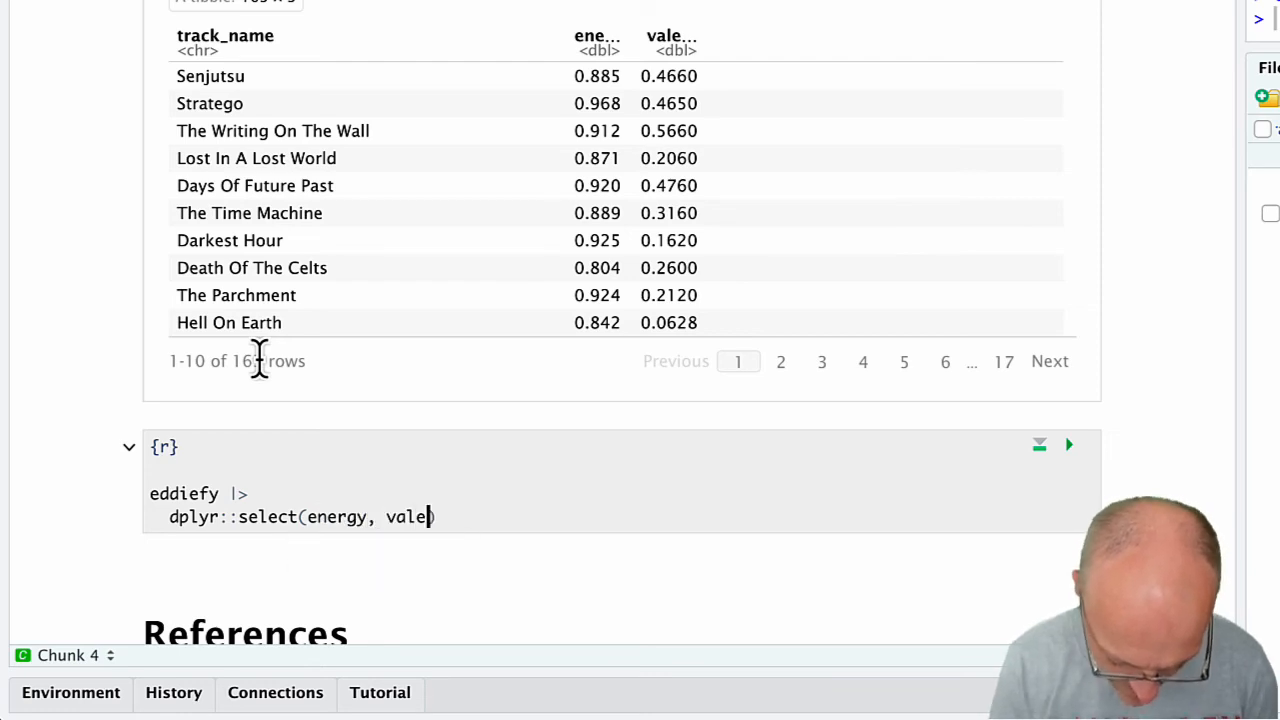
type("nce)")
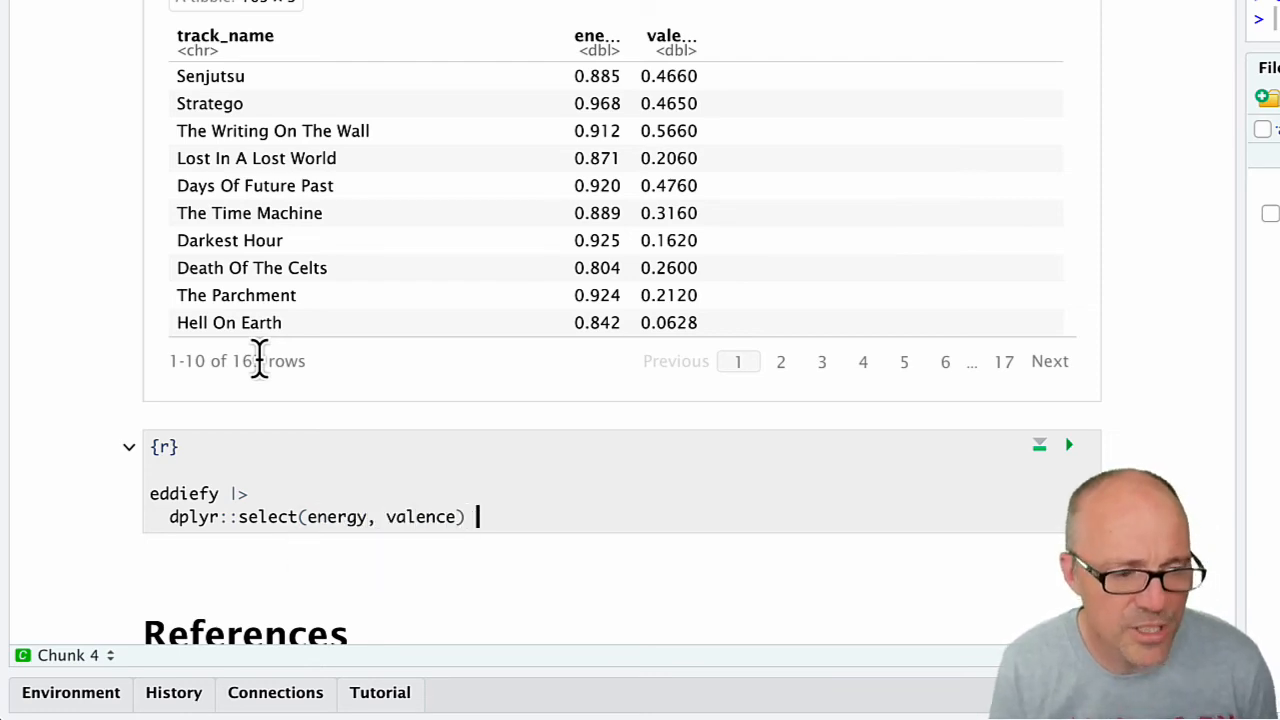
type("|>")
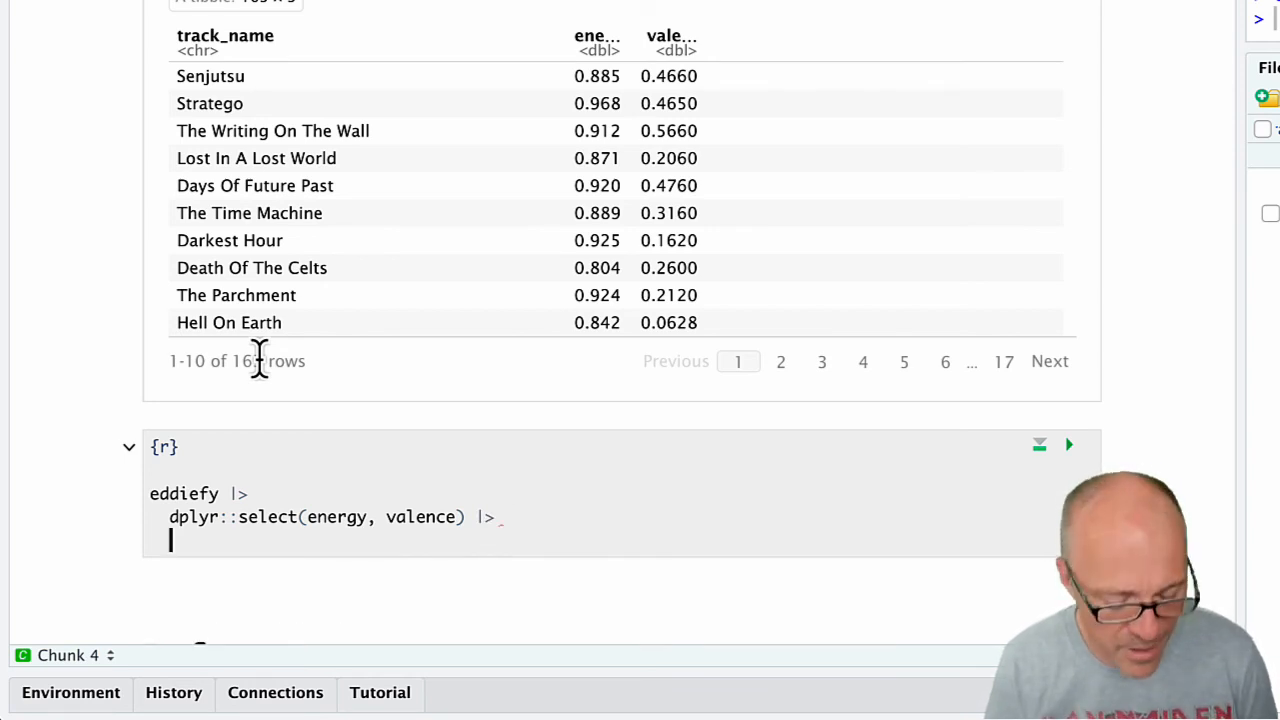
type("plot()")
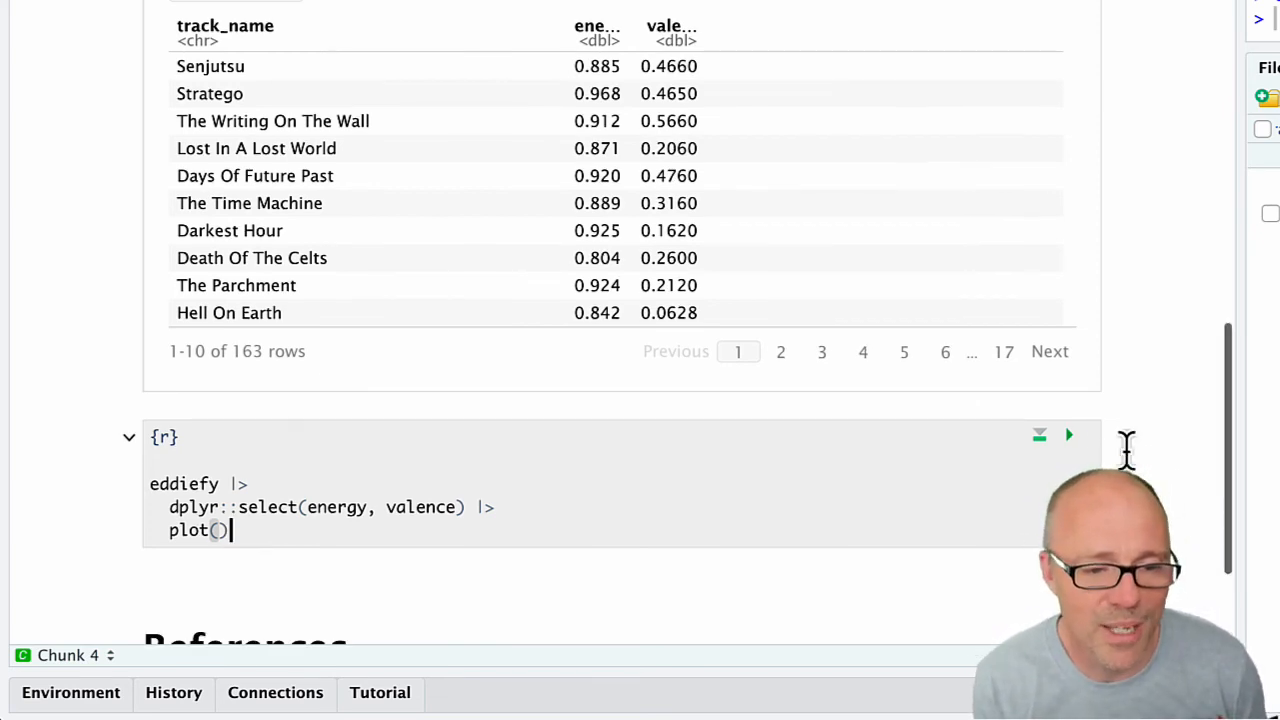
Step: Run the chunk to draw the energy-vs-valence scatter and assign it to eddie_scatter
left_click(1068, 434)
type("eddie_scatter ")
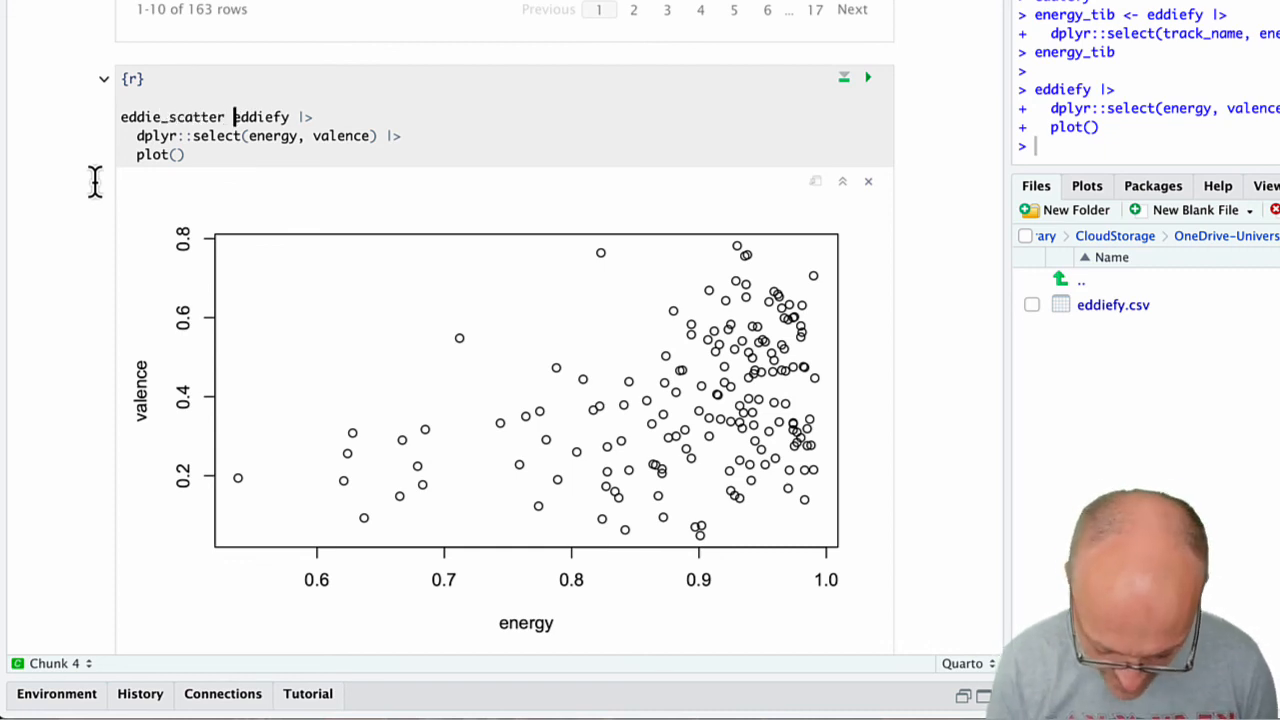
type("<-")
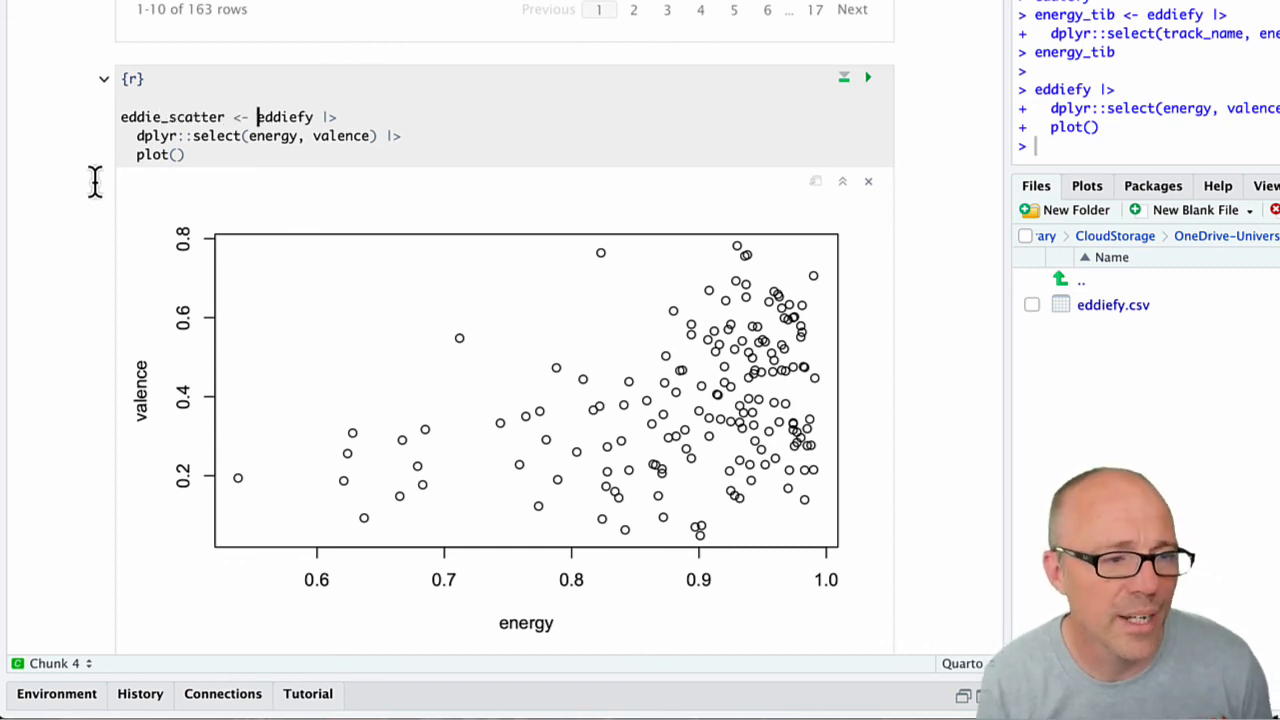